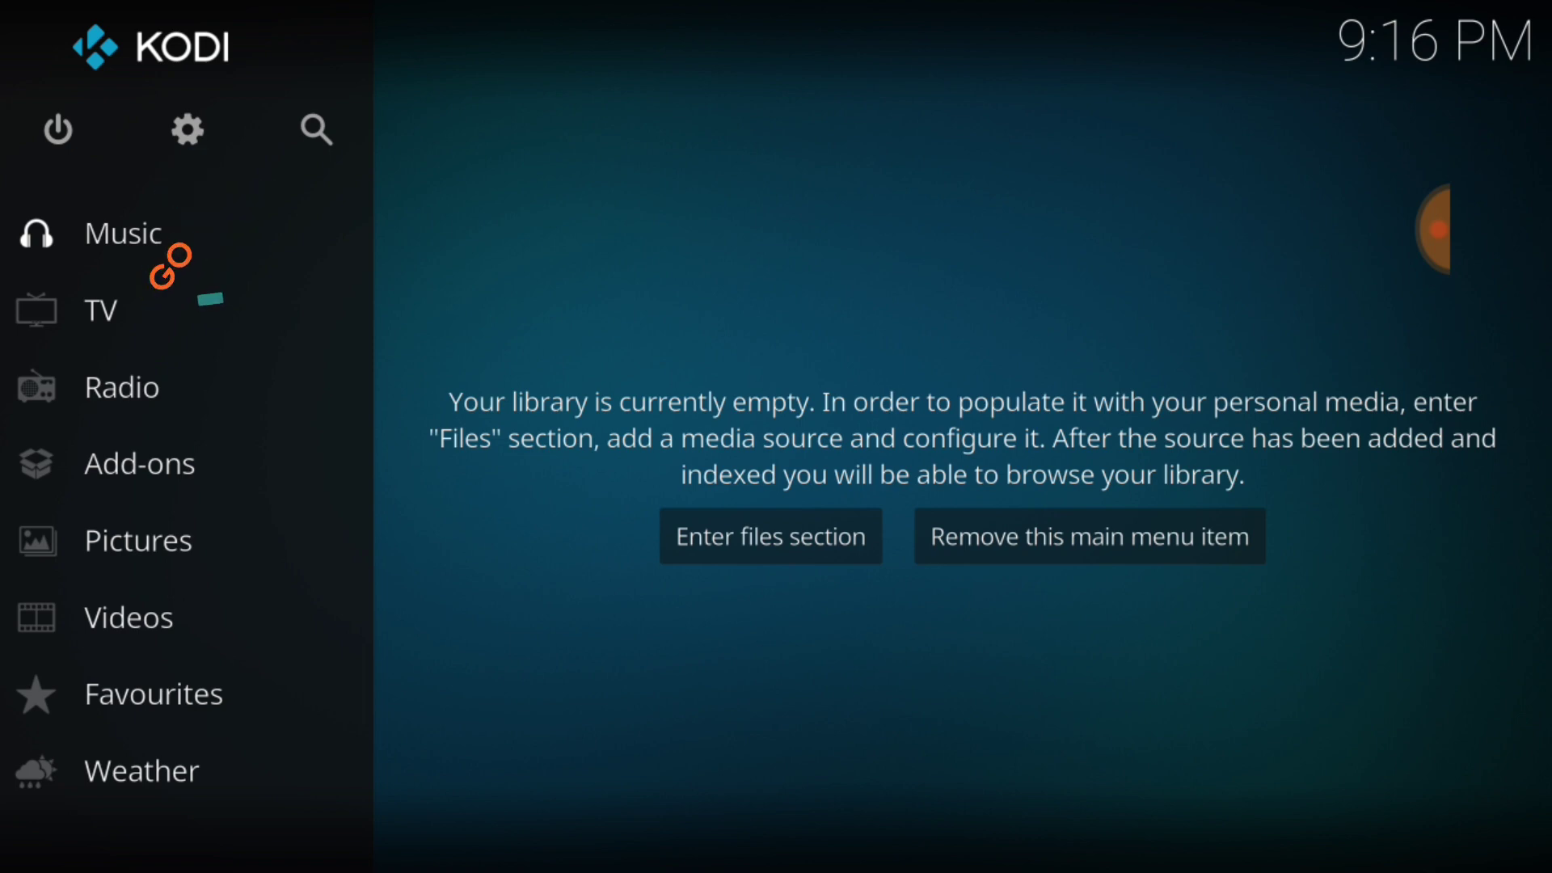
mouse_move(187, 129)
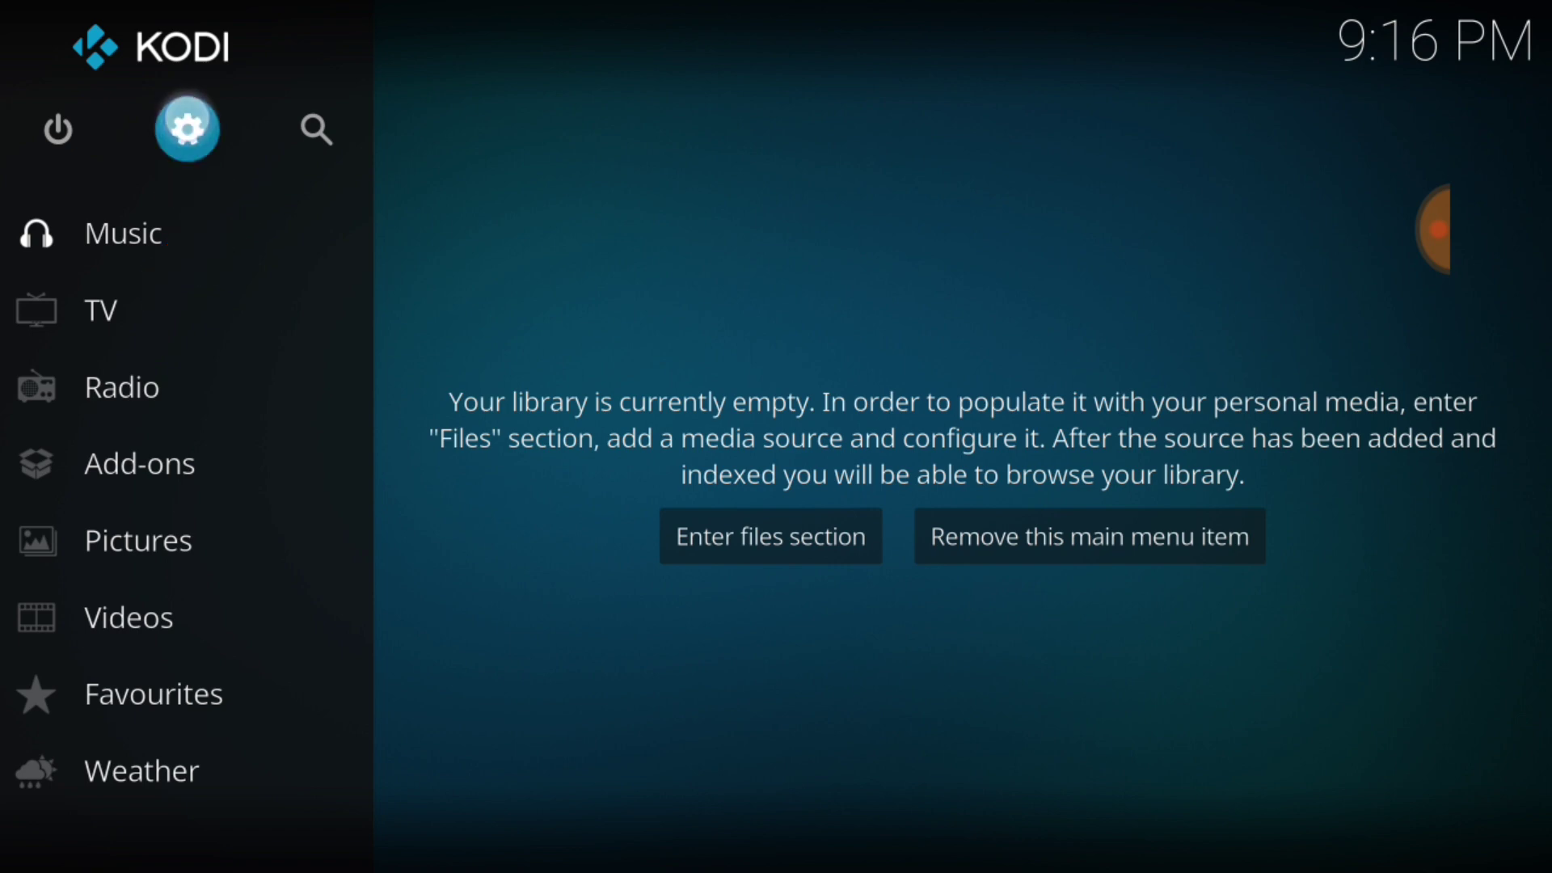
Turn on Unknown sources under System settings > Add-ons and accept the data-access warning
click(186, 128)
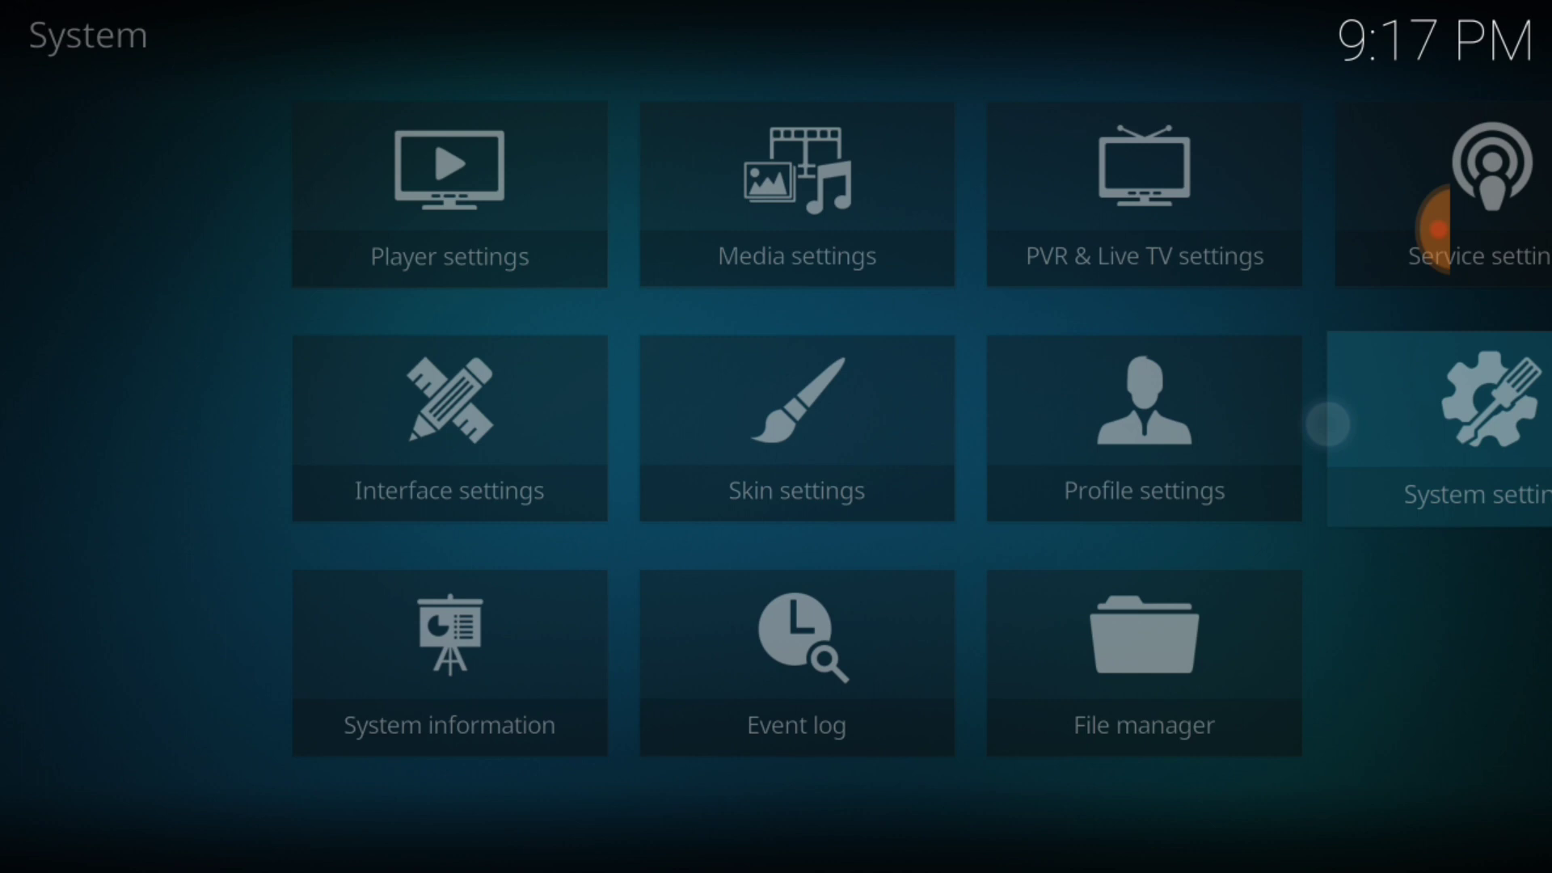
click(1465, 427)
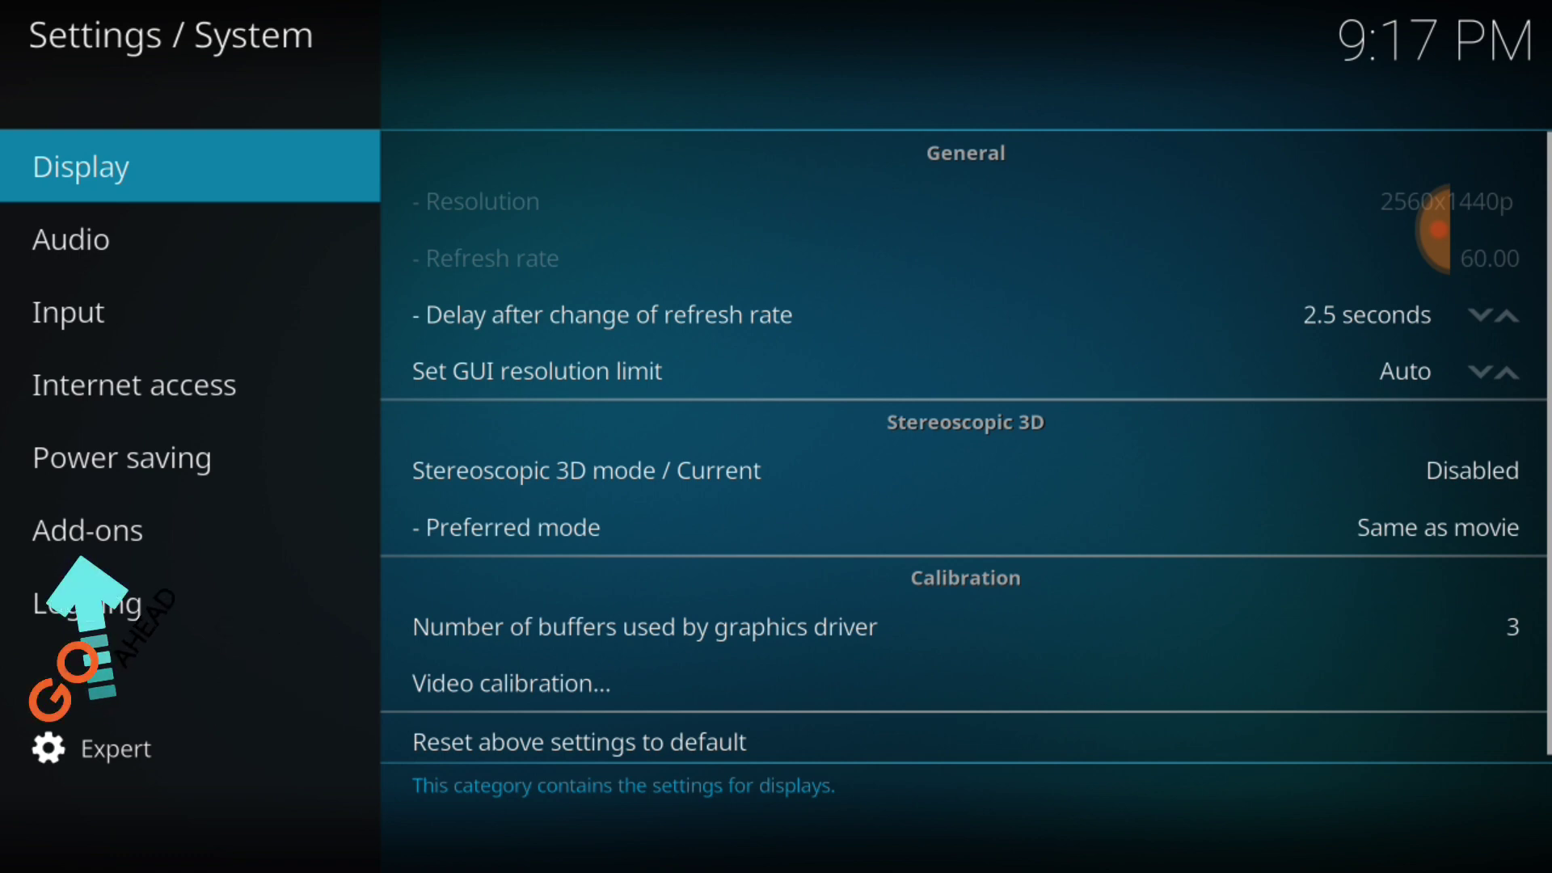
click(87, 529)
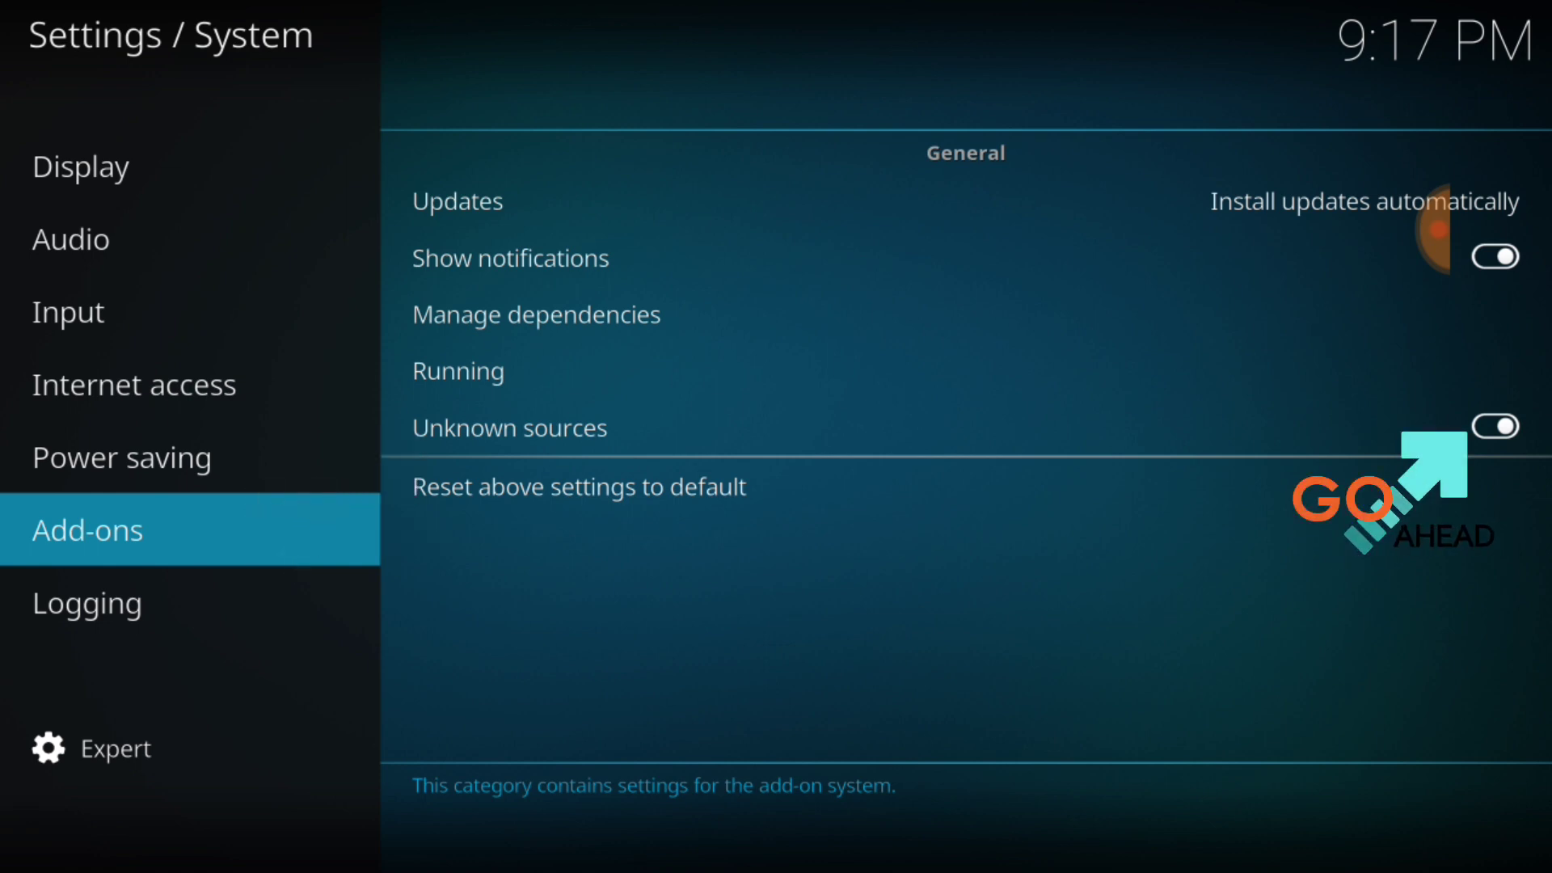
click(510, 427)
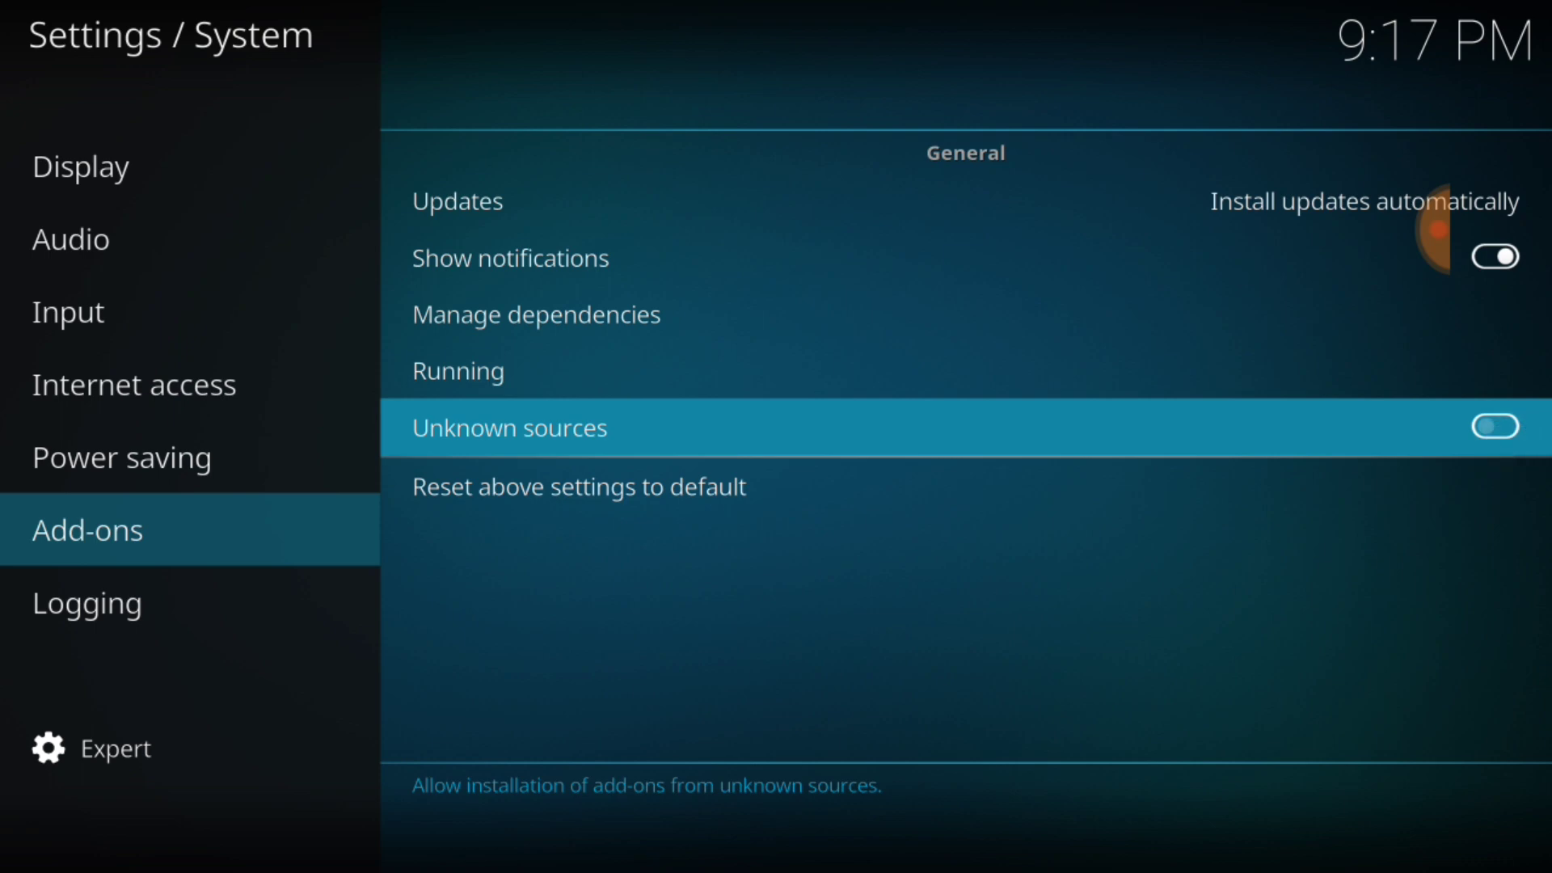
click(1494, 427)
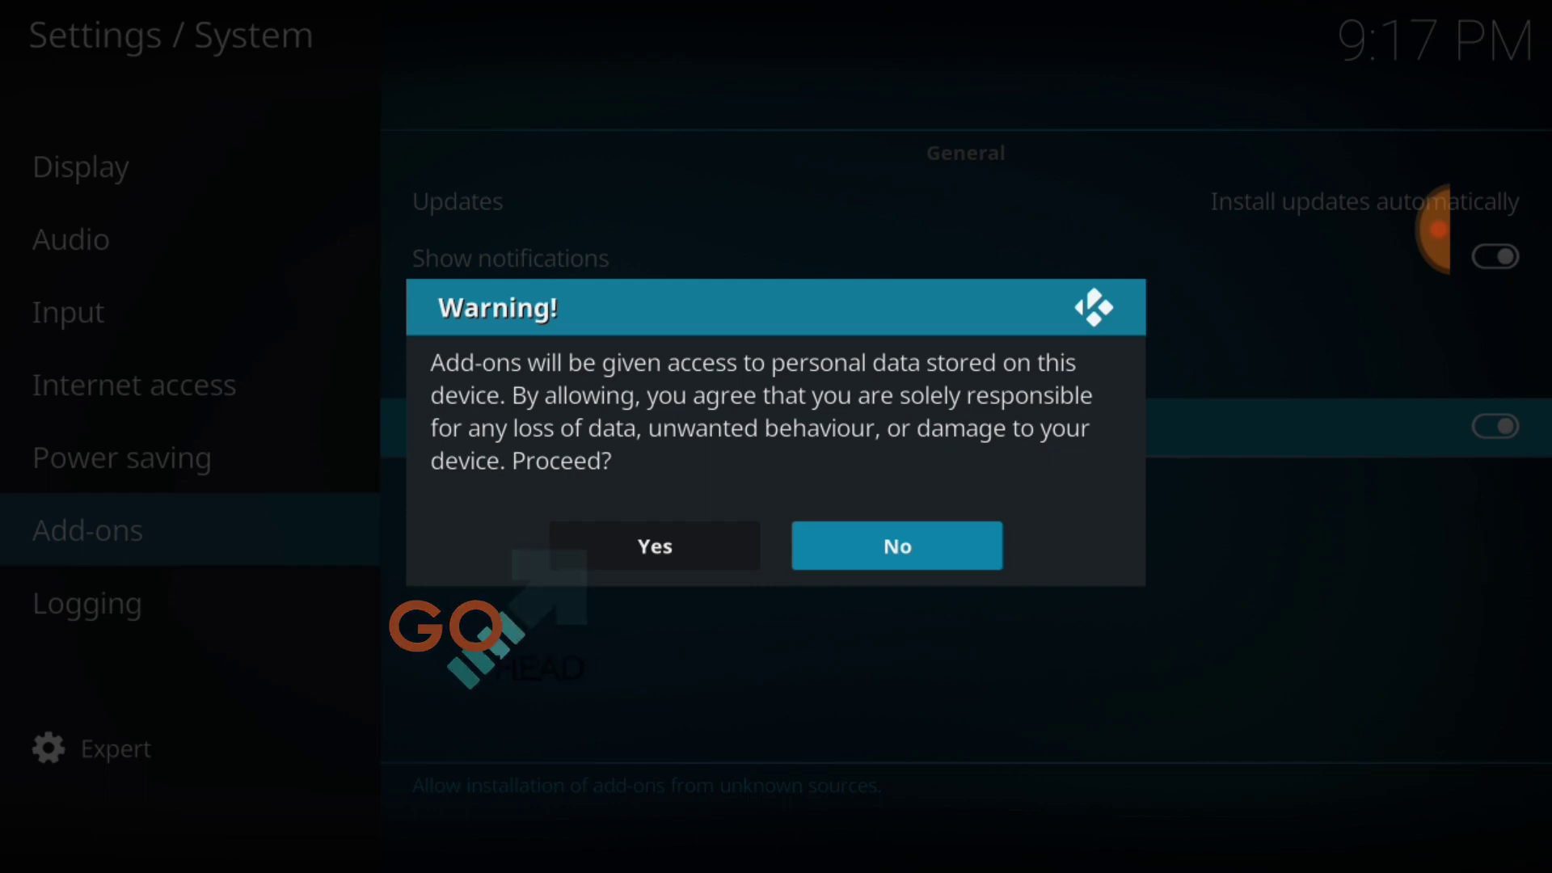
click(652, 546)
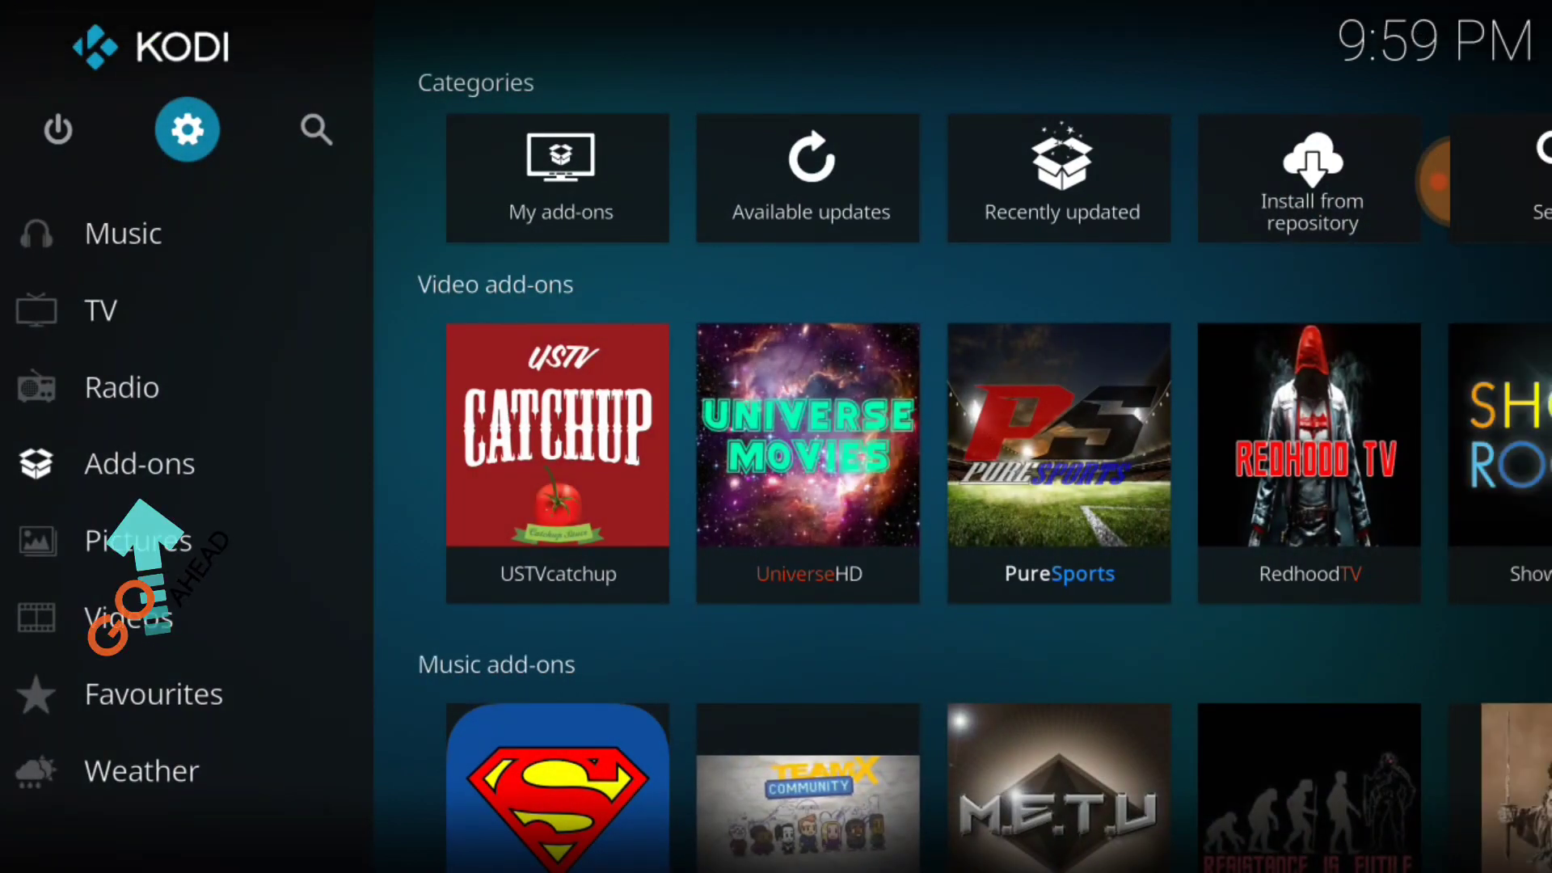
Launch the Git Browser add-on from the installed Program add-ons list
click(140, 463)
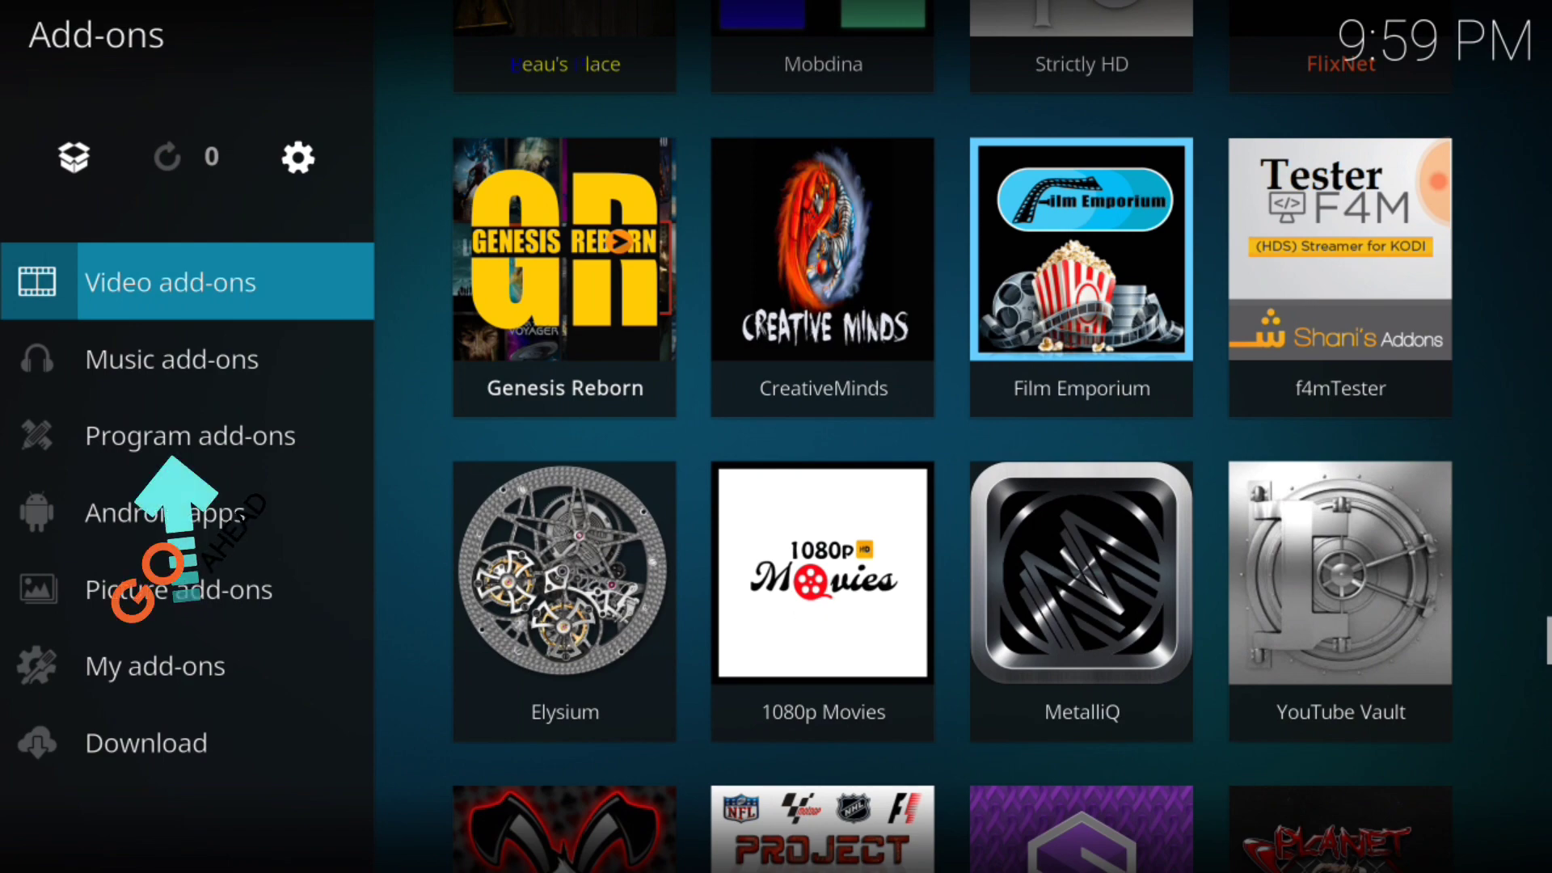
click(189, 435)
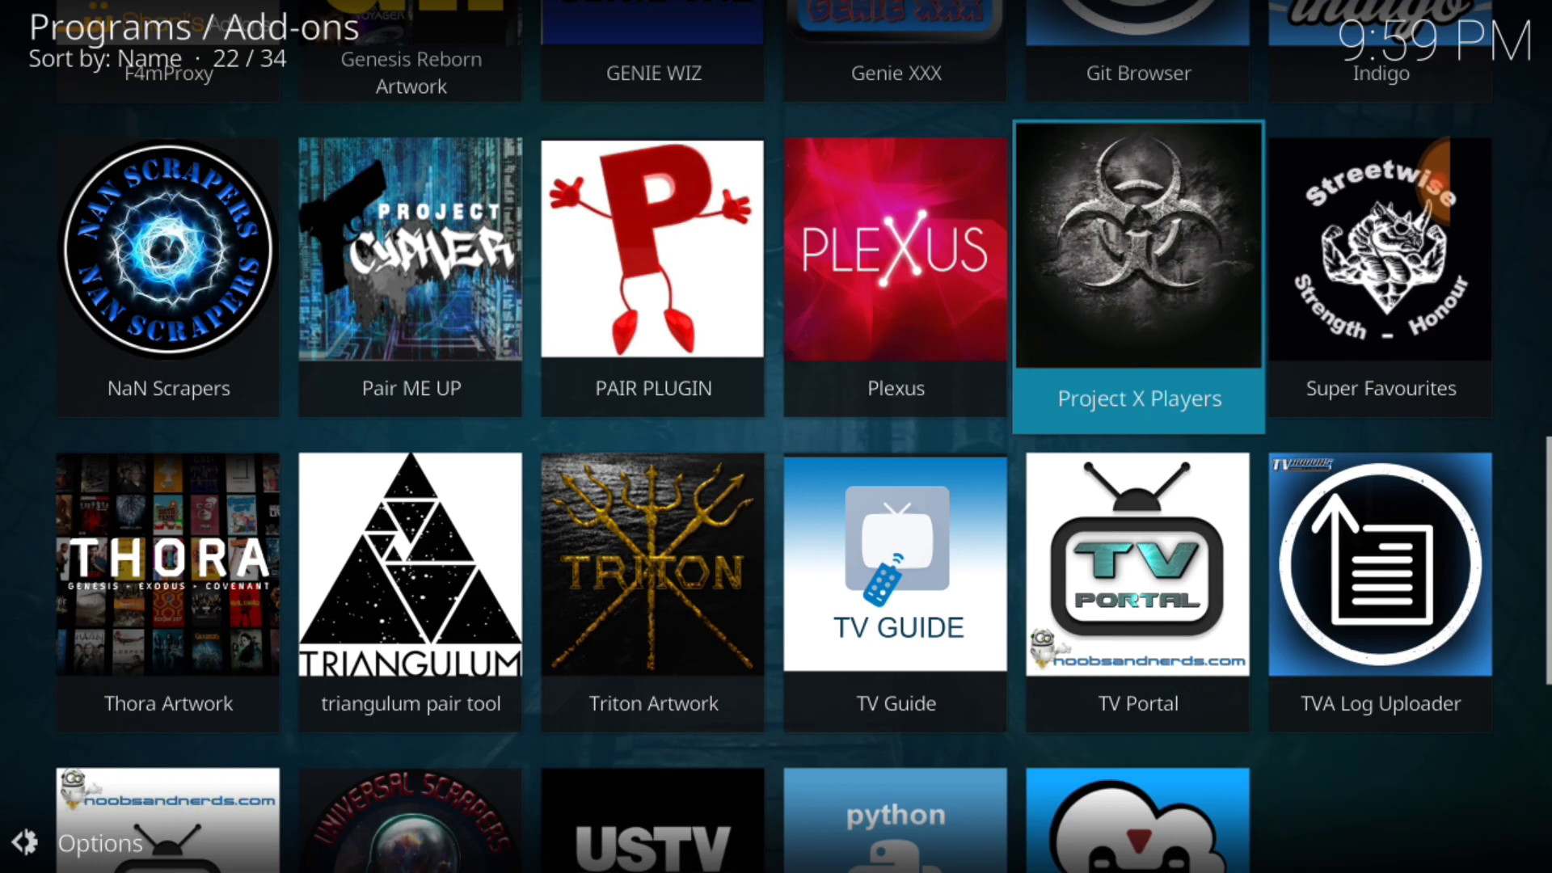
scroll(up, 3)
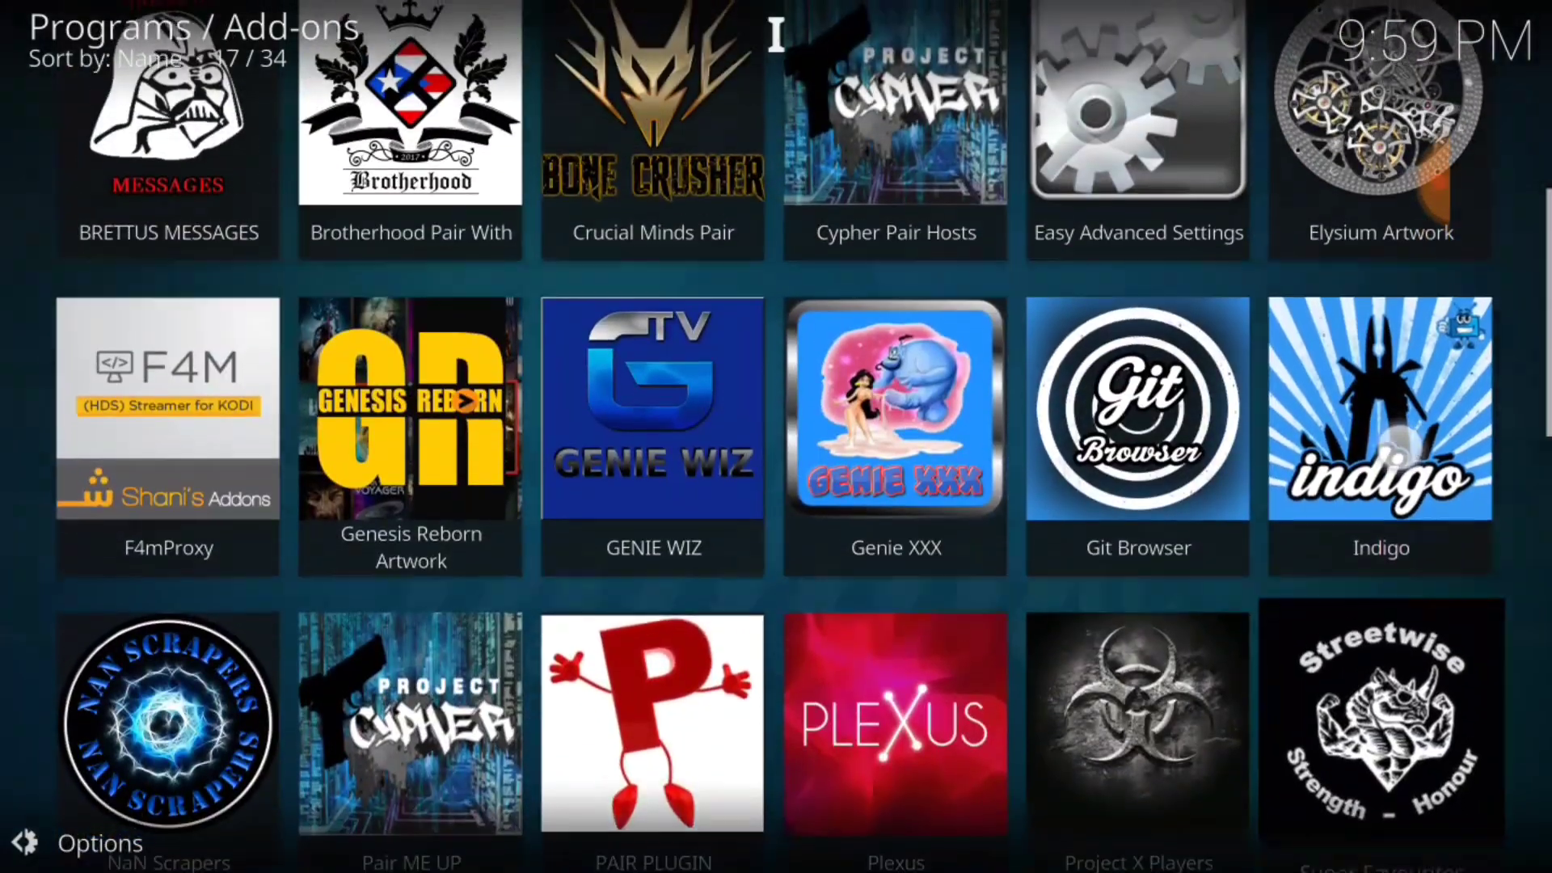
scroll(up, 3)
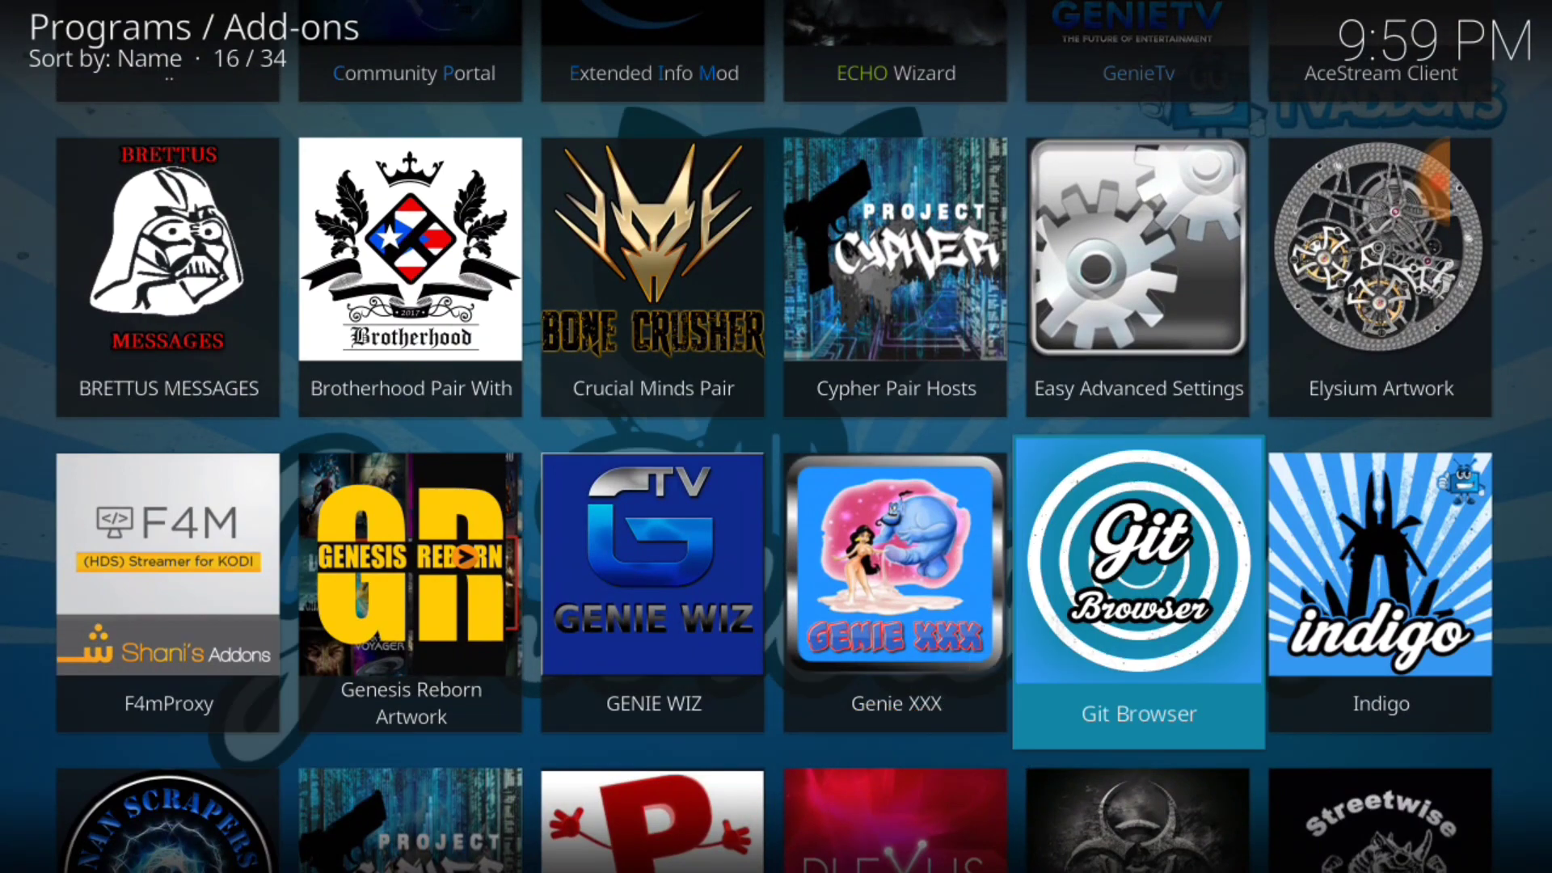
click(1137, 566)
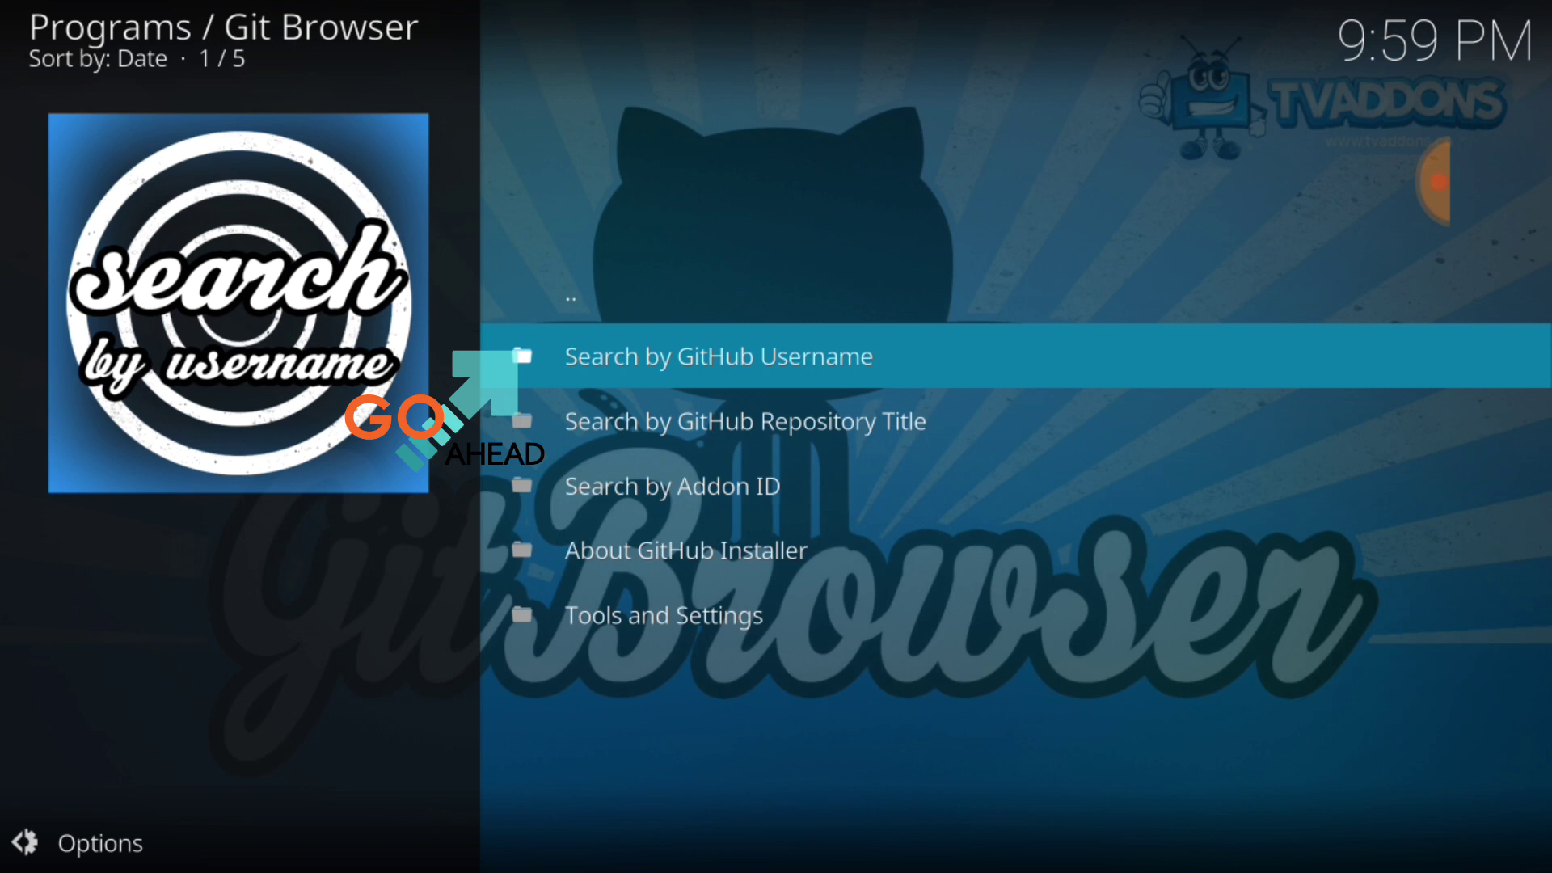
Search Git Browser by GitHub username to list teamrepomonster's repository.monster, libra and SportsDevil zips
click(718, 356)
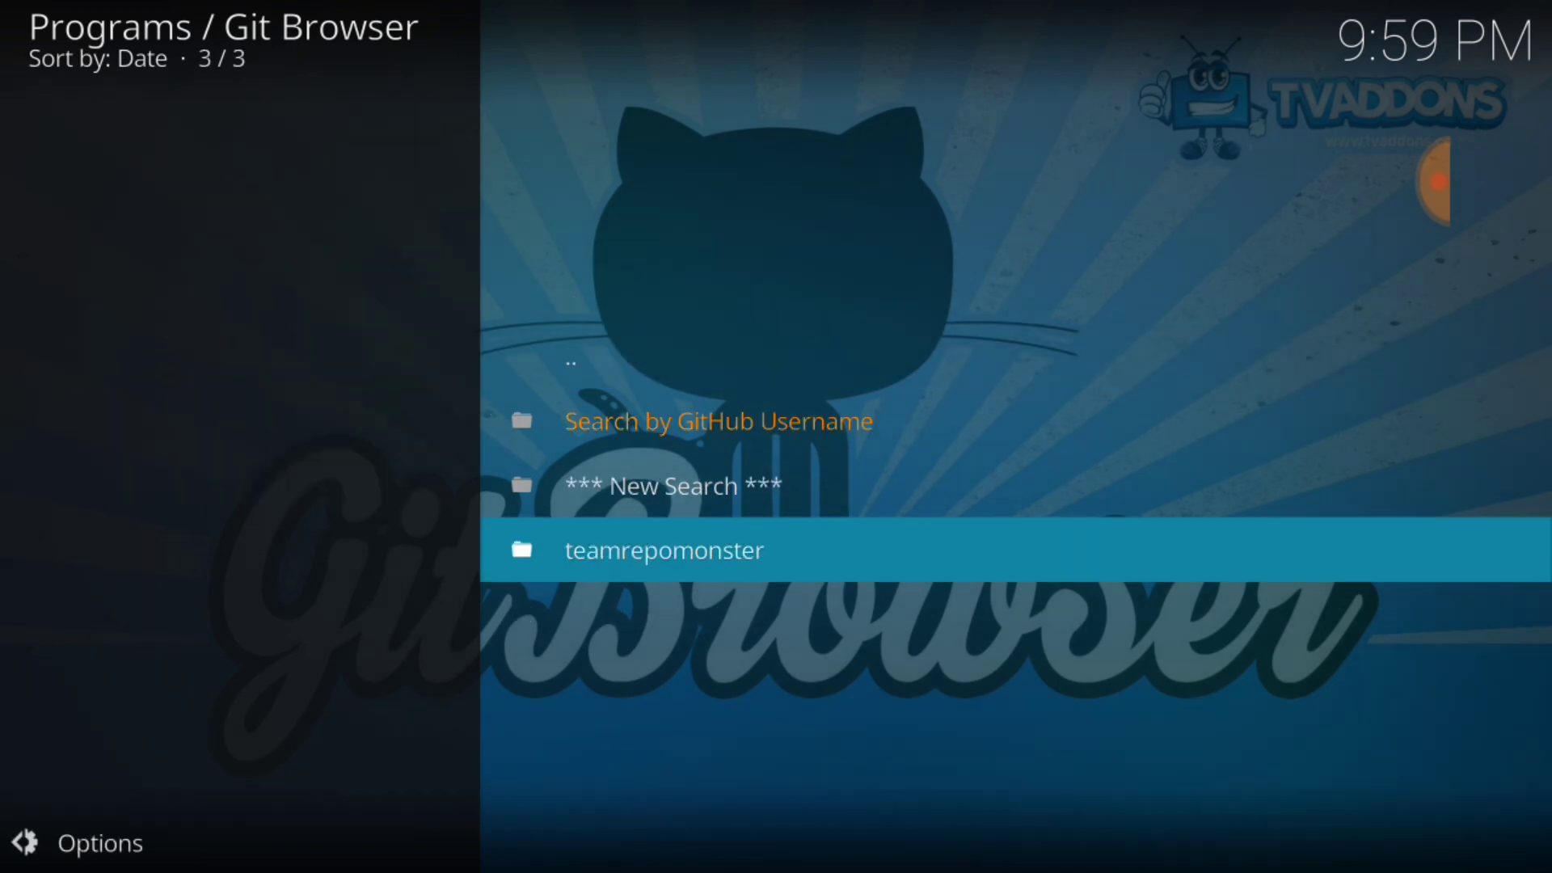
key(up)
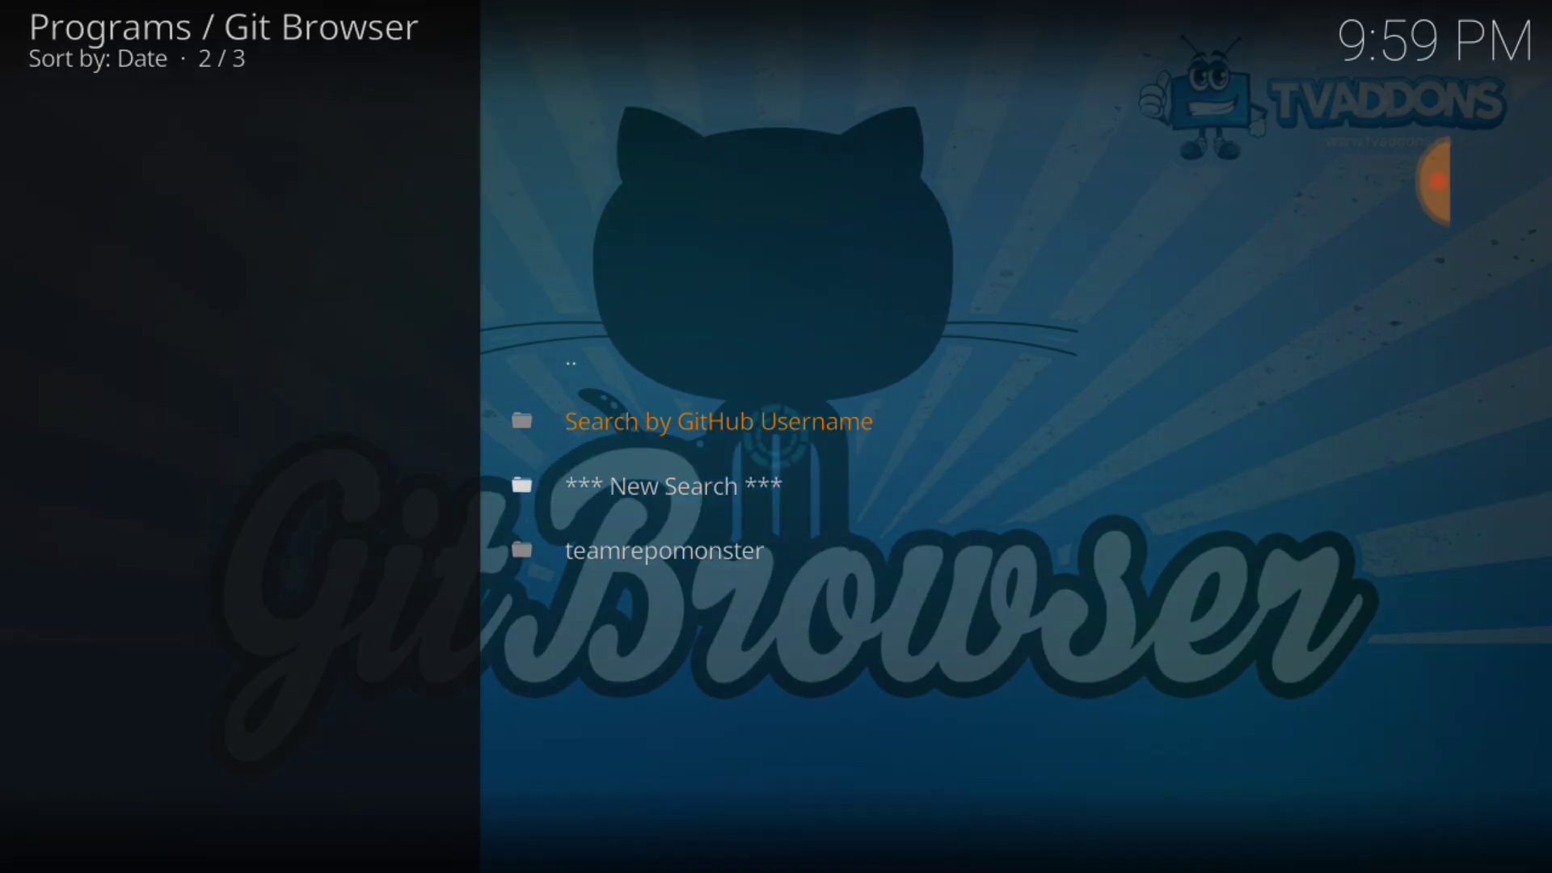
click(718, 420)
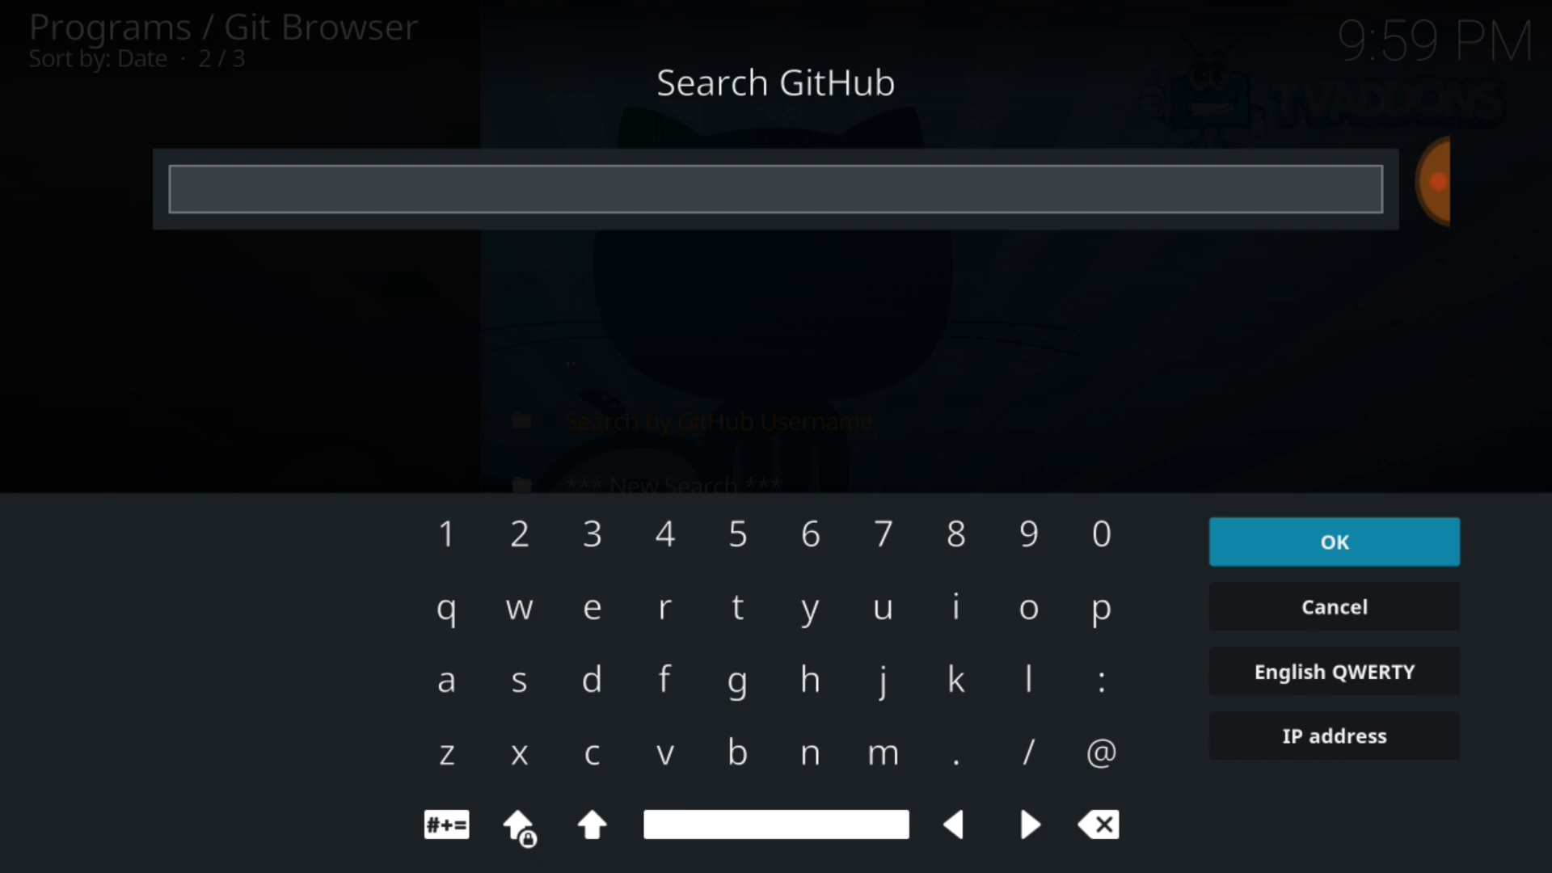
click(1332, 542)
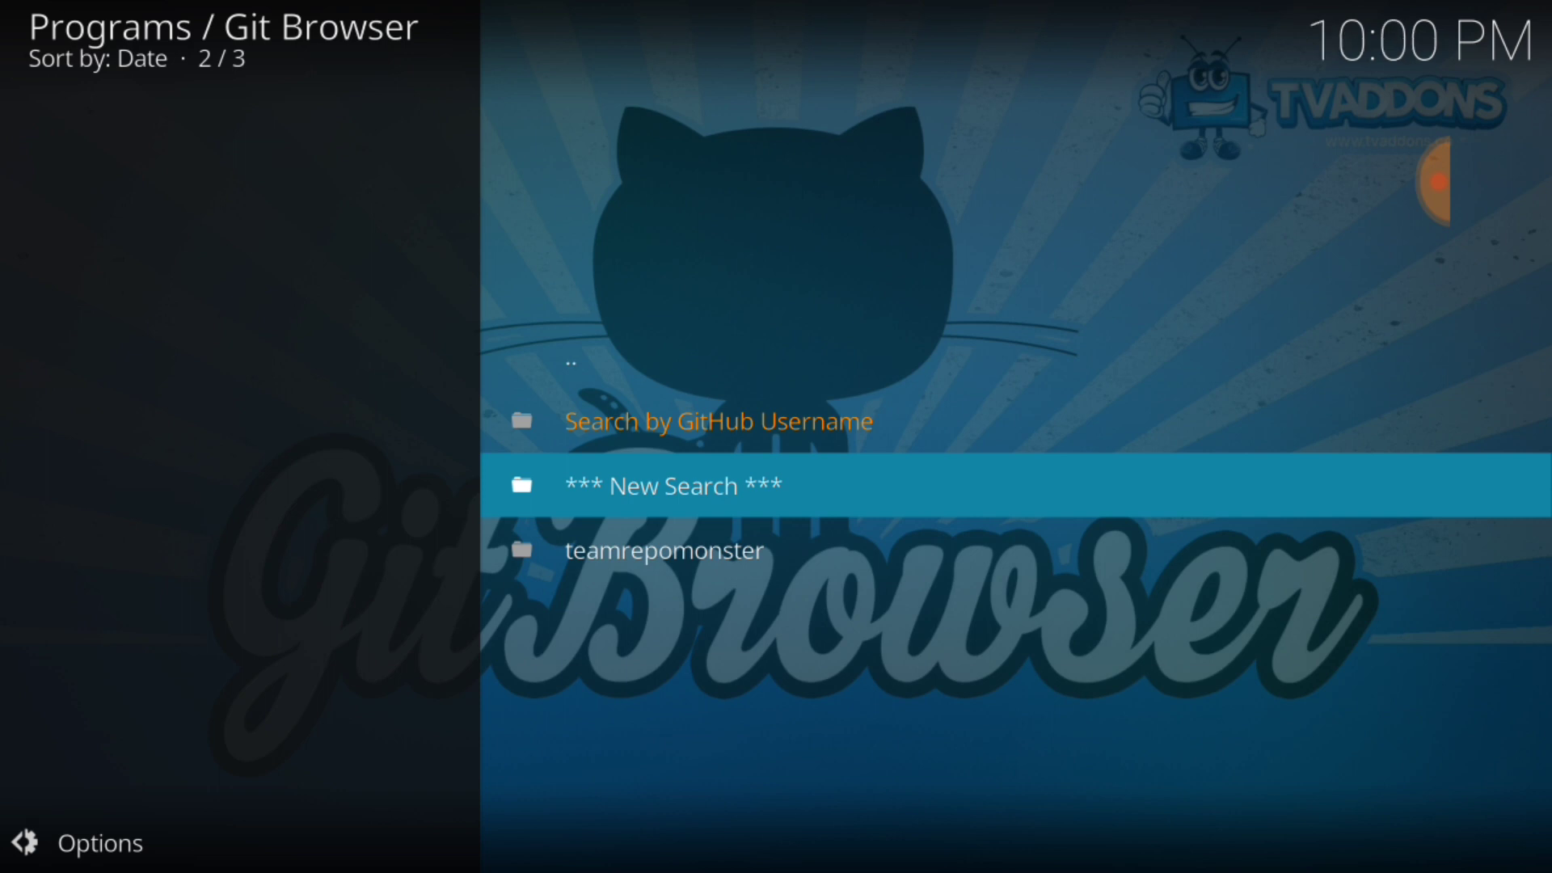
click(676, 485)
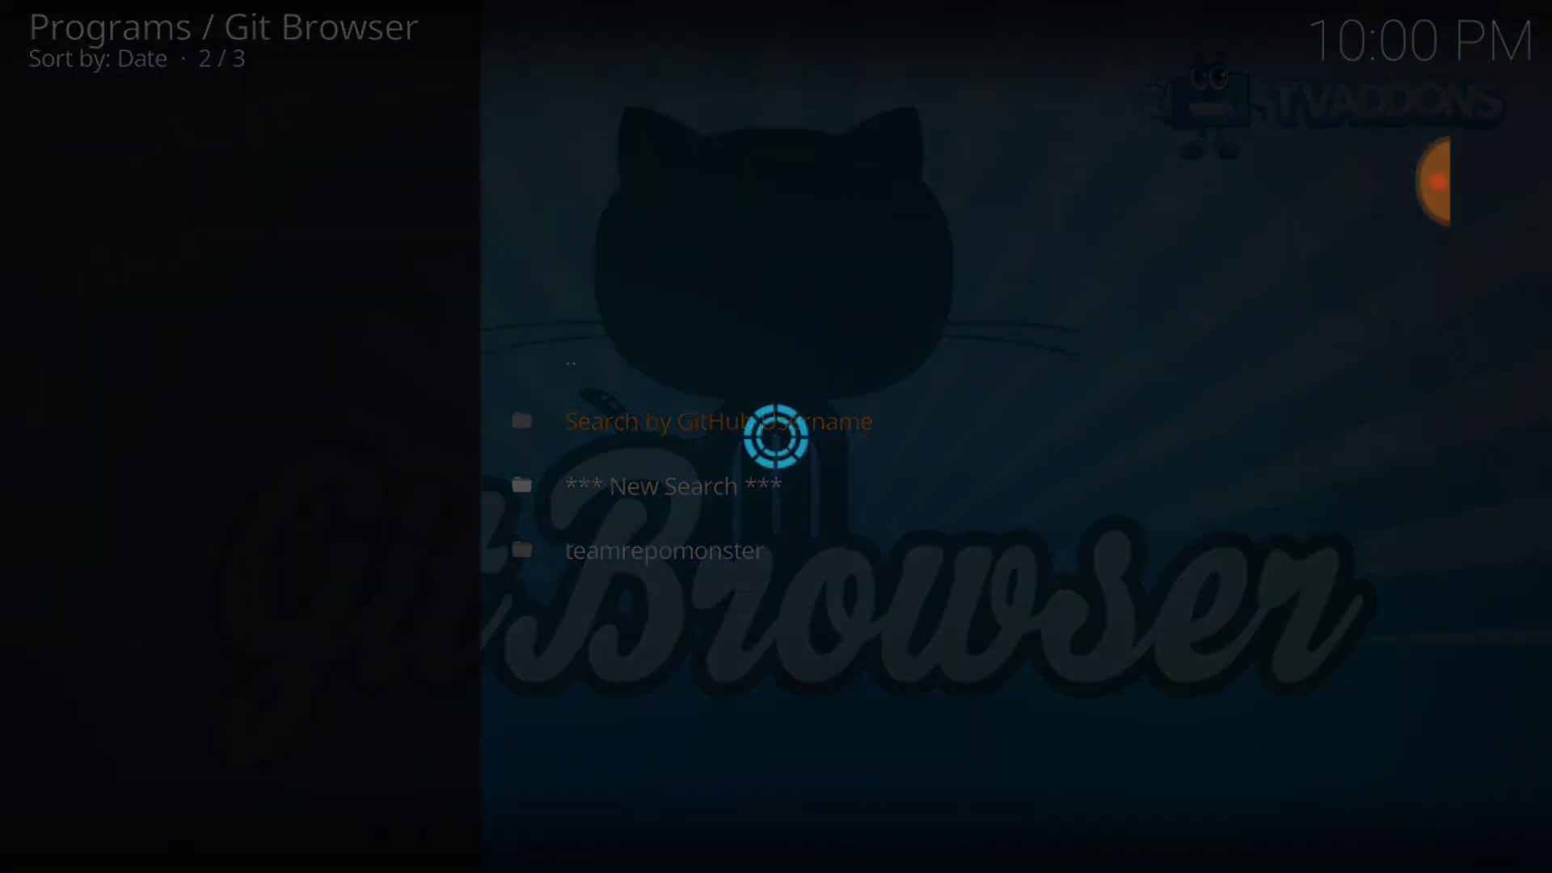
click(717, 420)
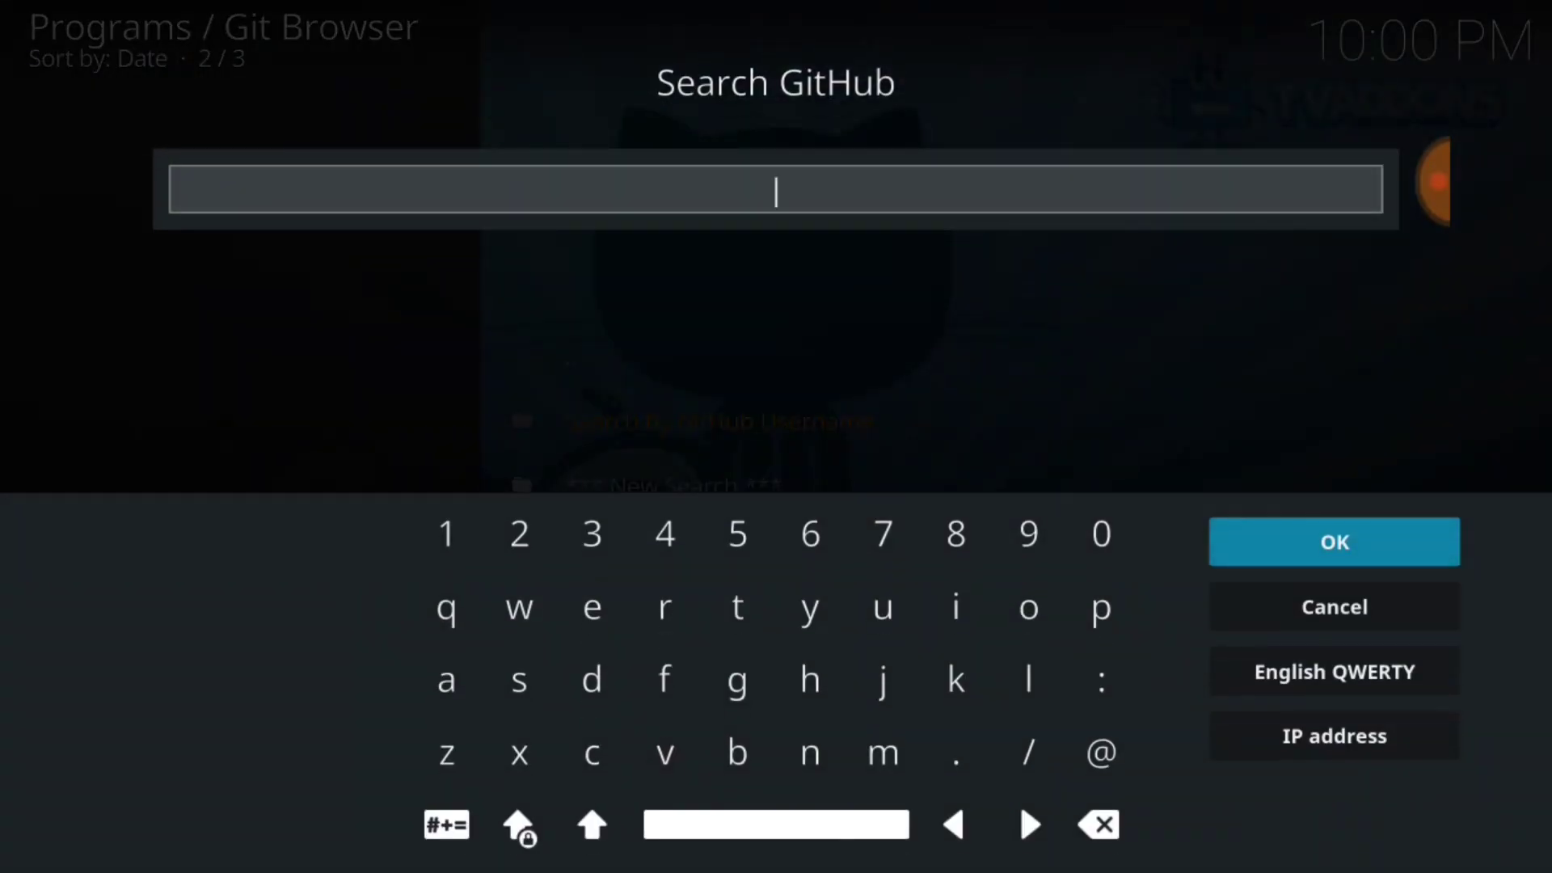
click(1333, 605)
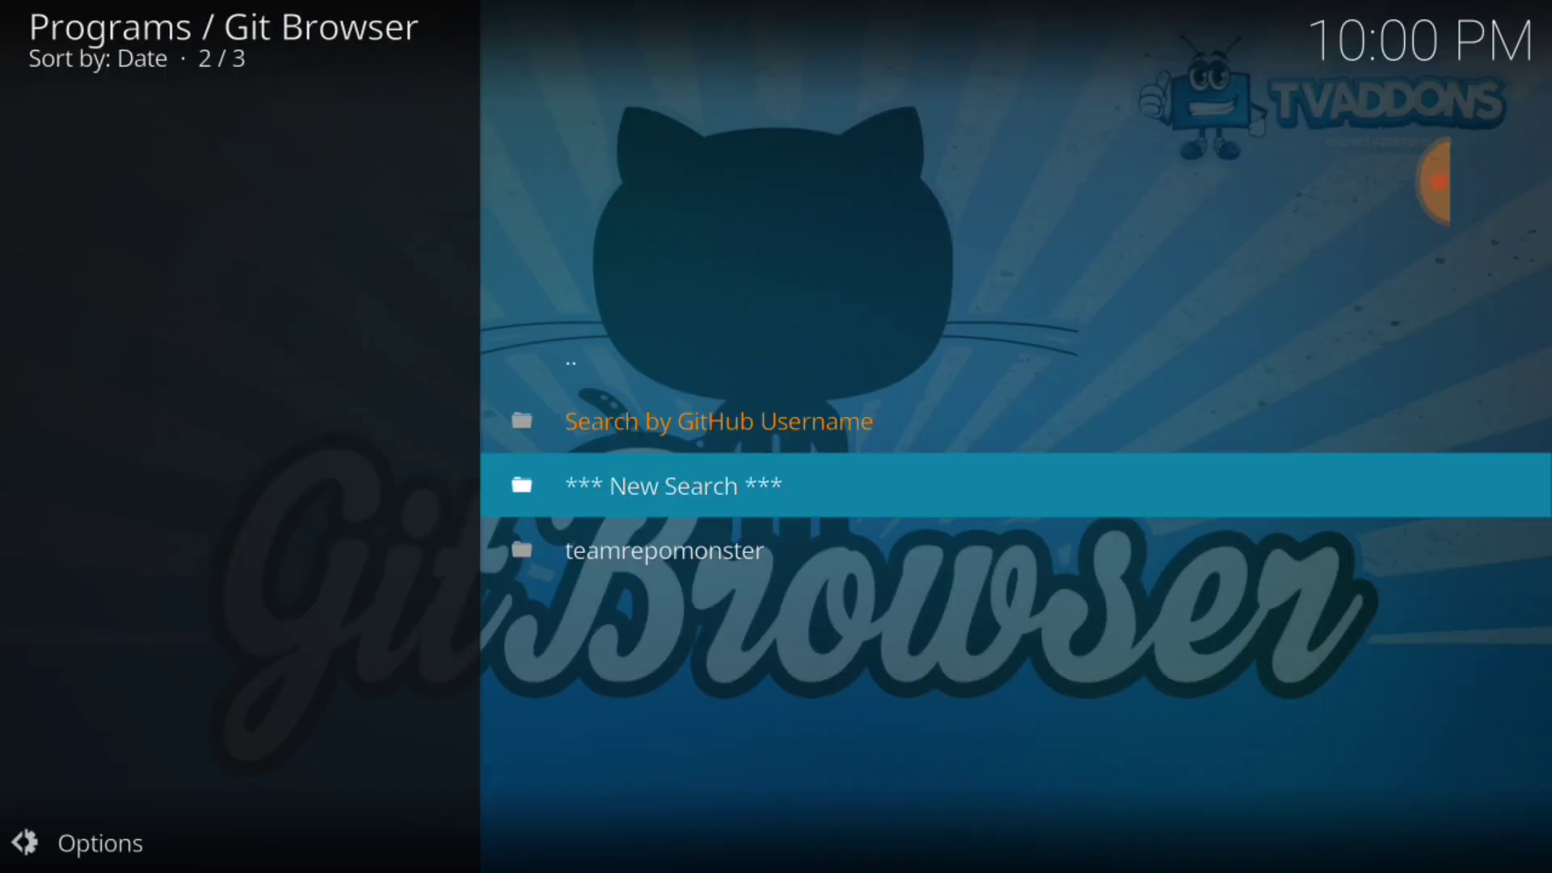
click(665, 551)
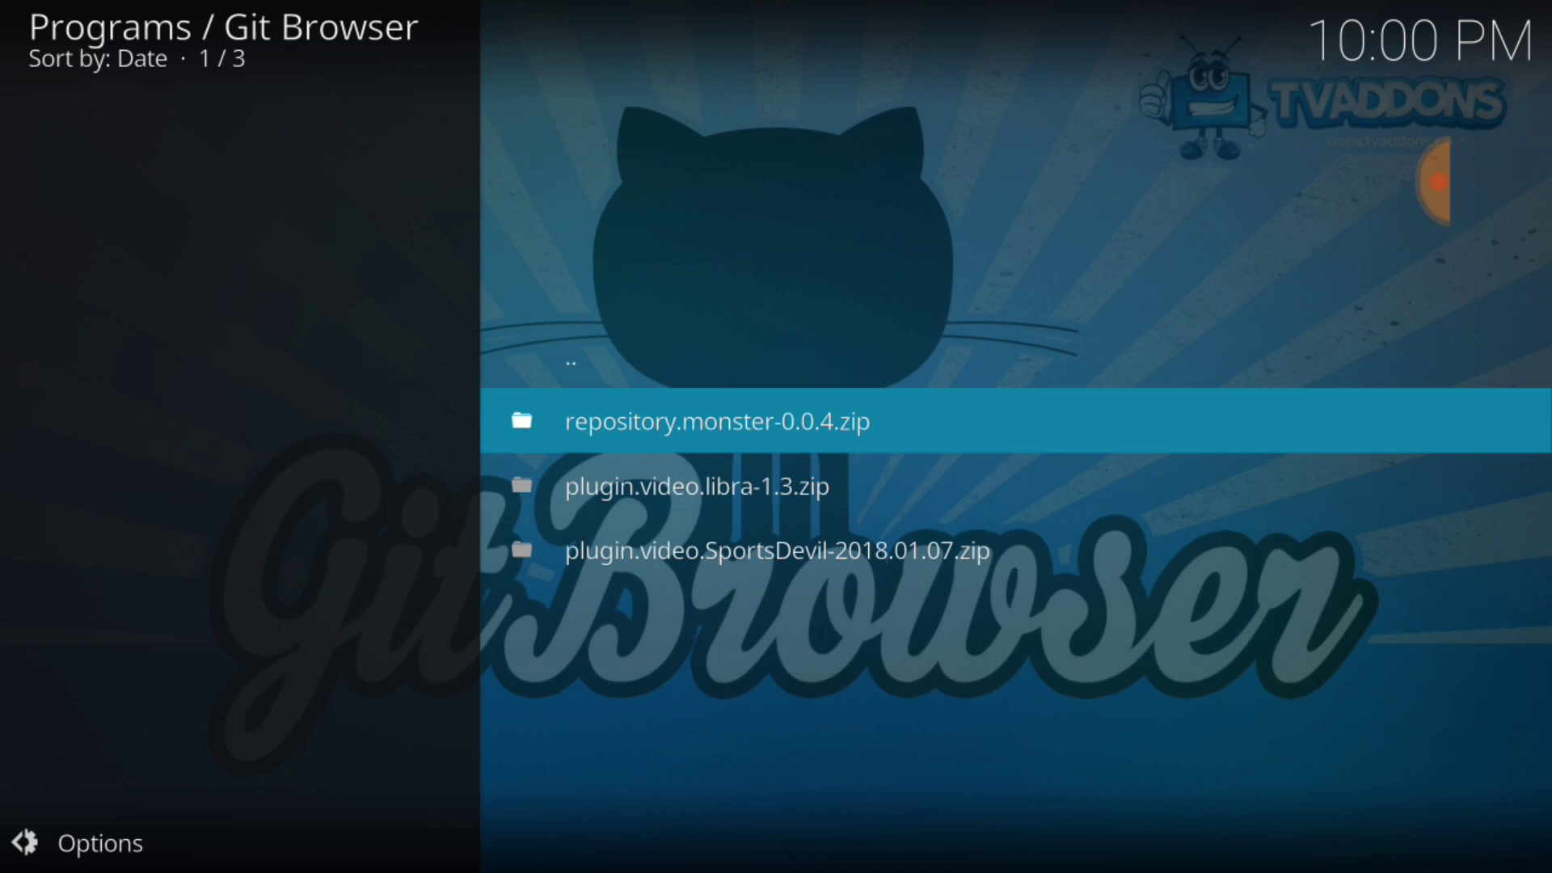
Install repository.monster-0.0.4.zip from the Git Browser results, then go back out
click(714, 420)
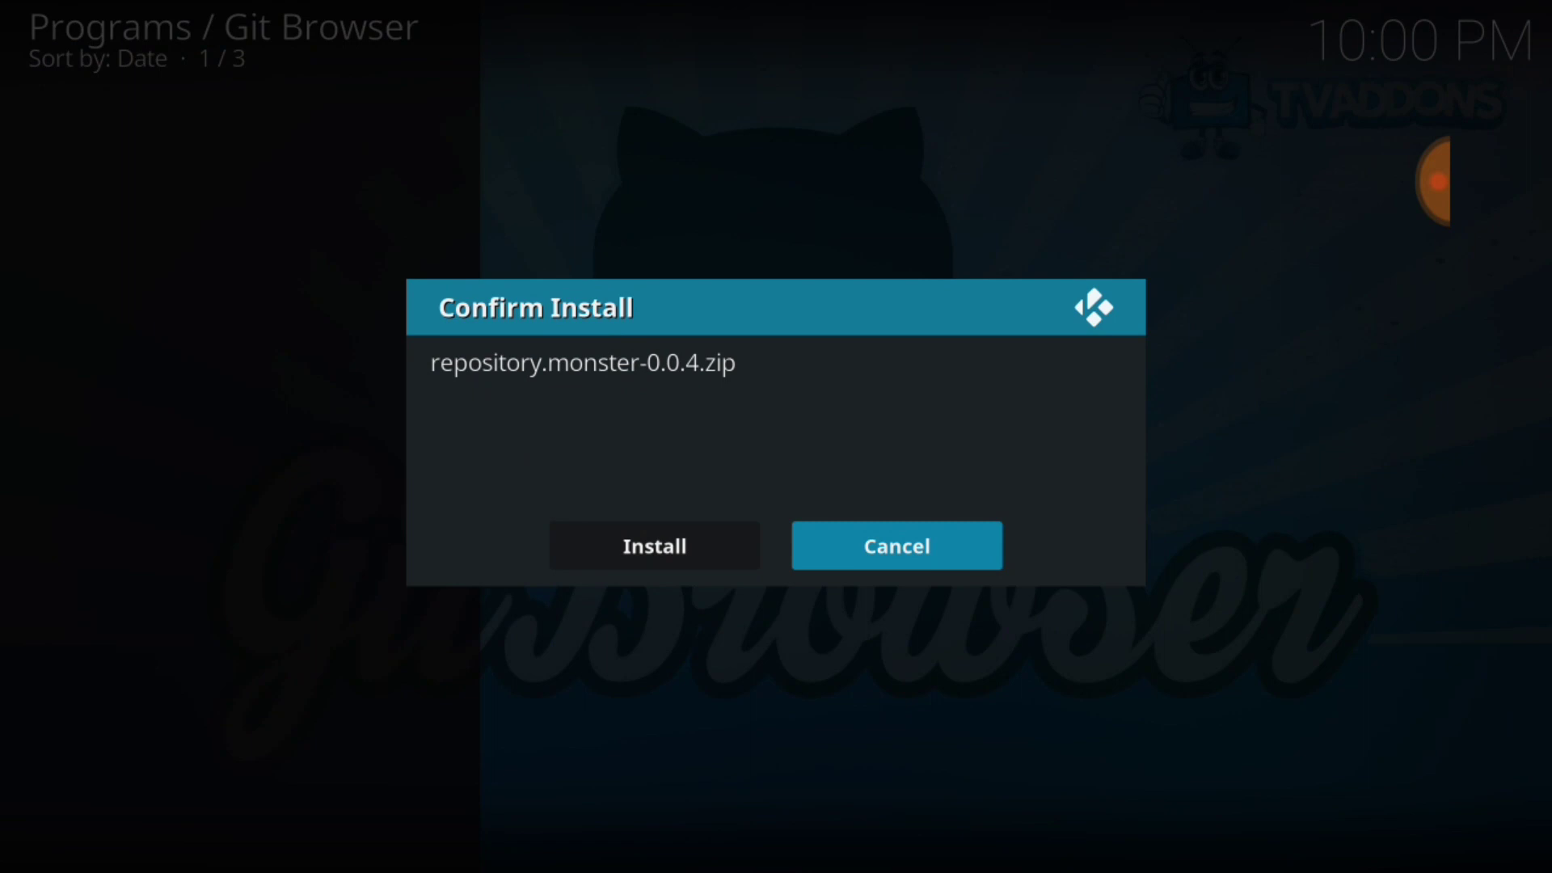
click(653, 546)
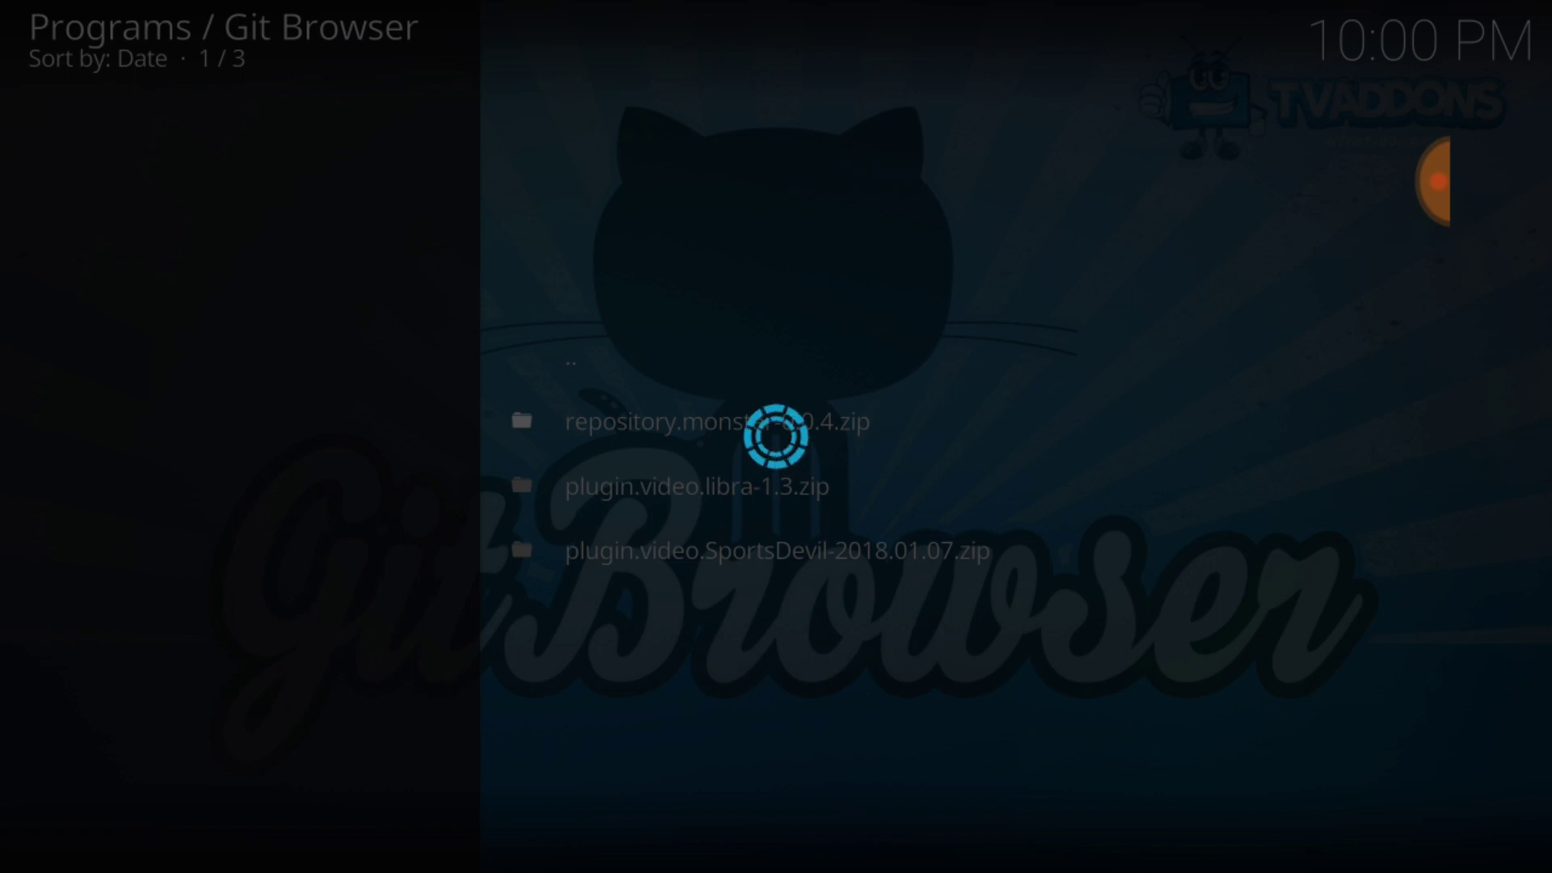
click(709, 421)
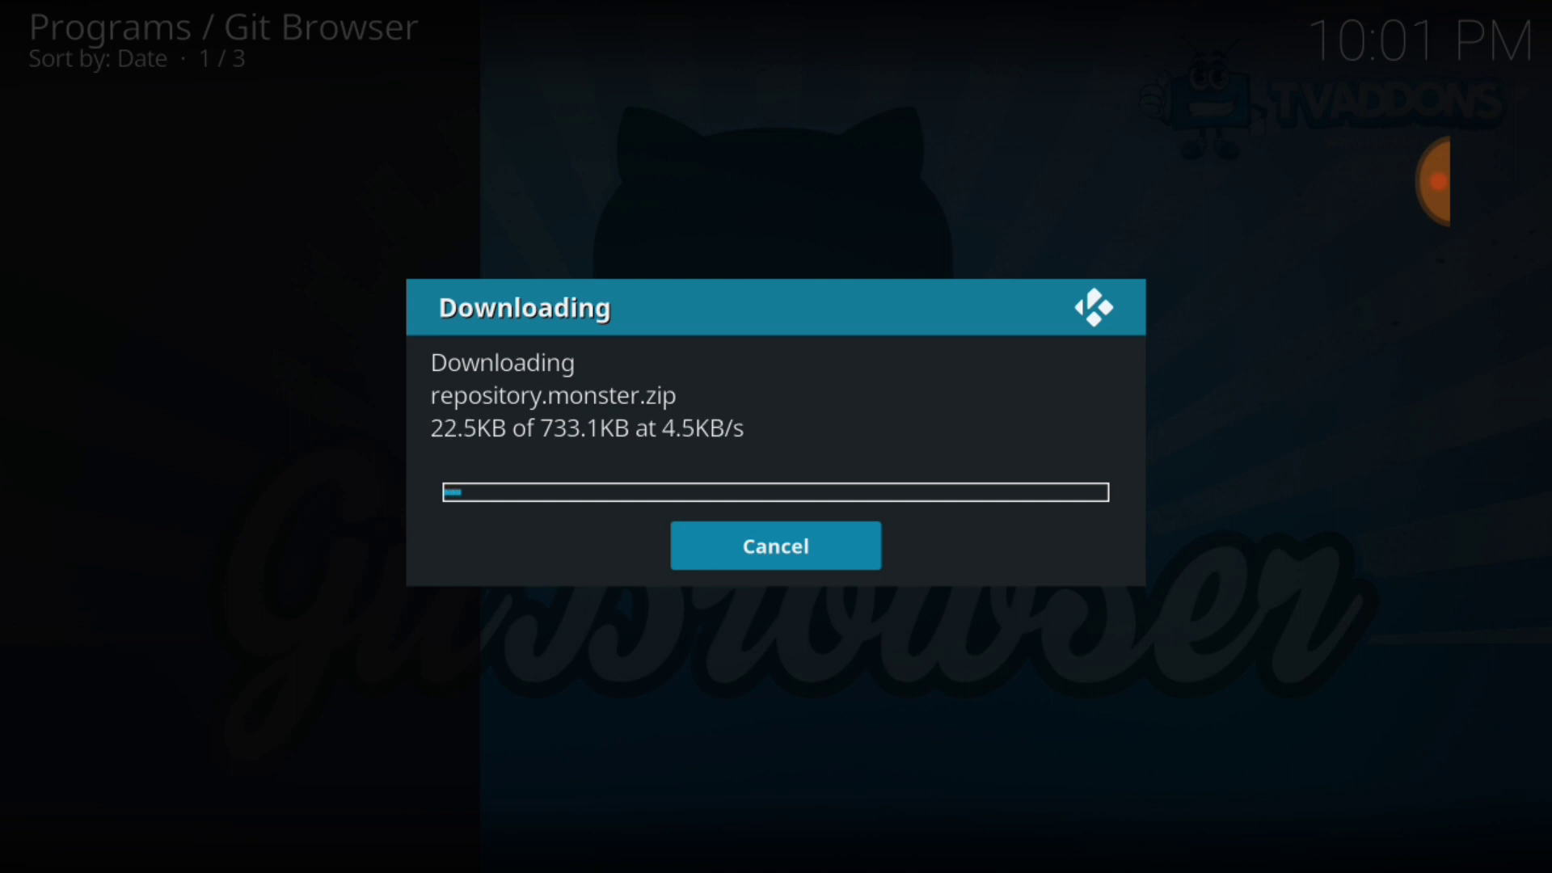
click(775, 546)
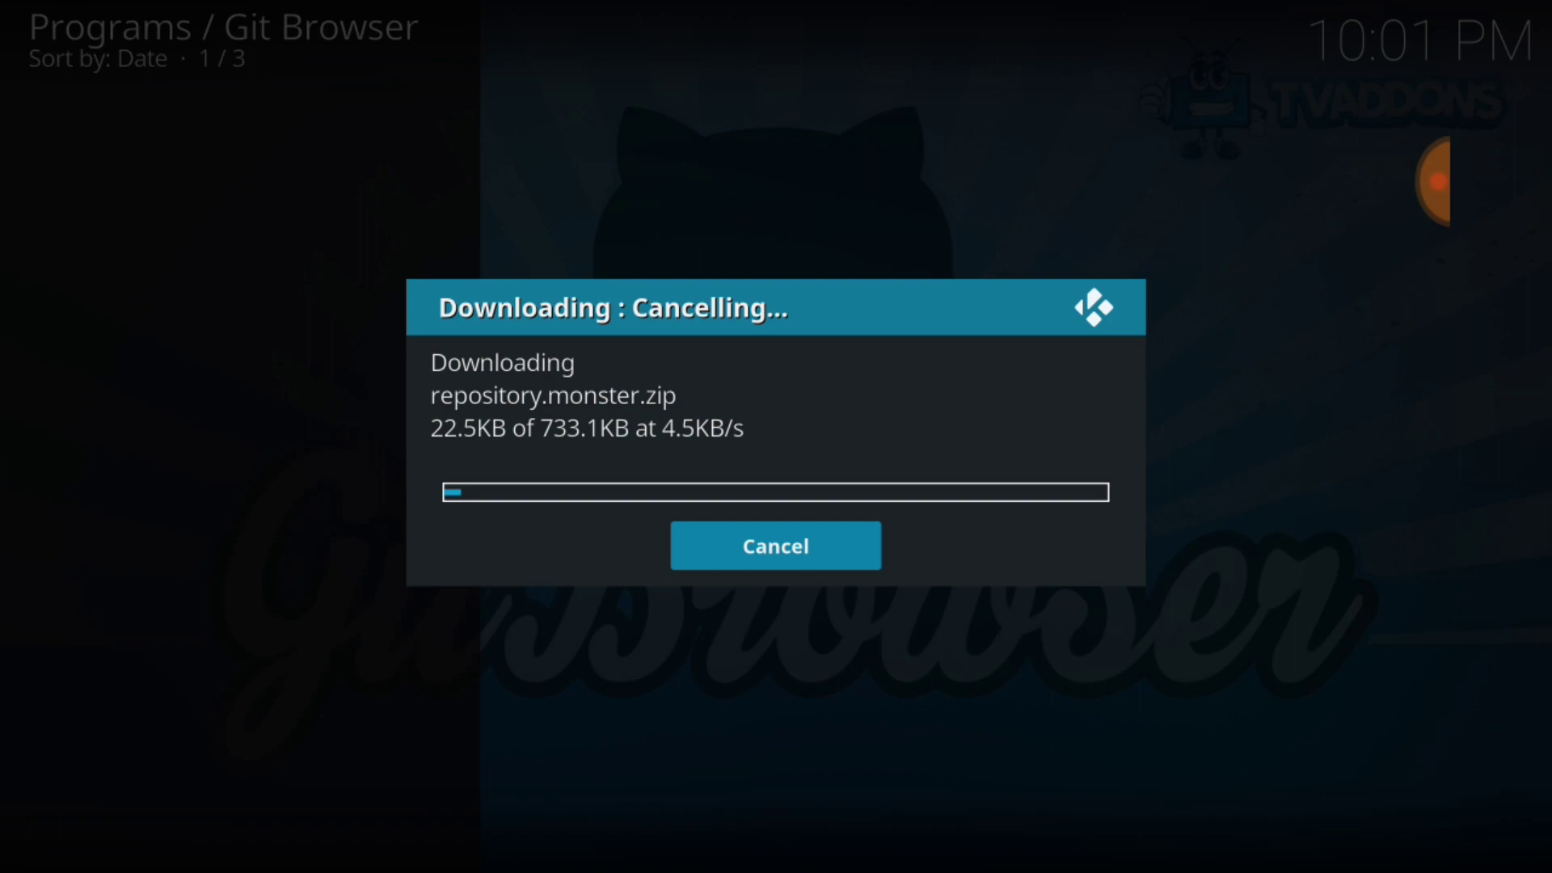
click(775, 545)
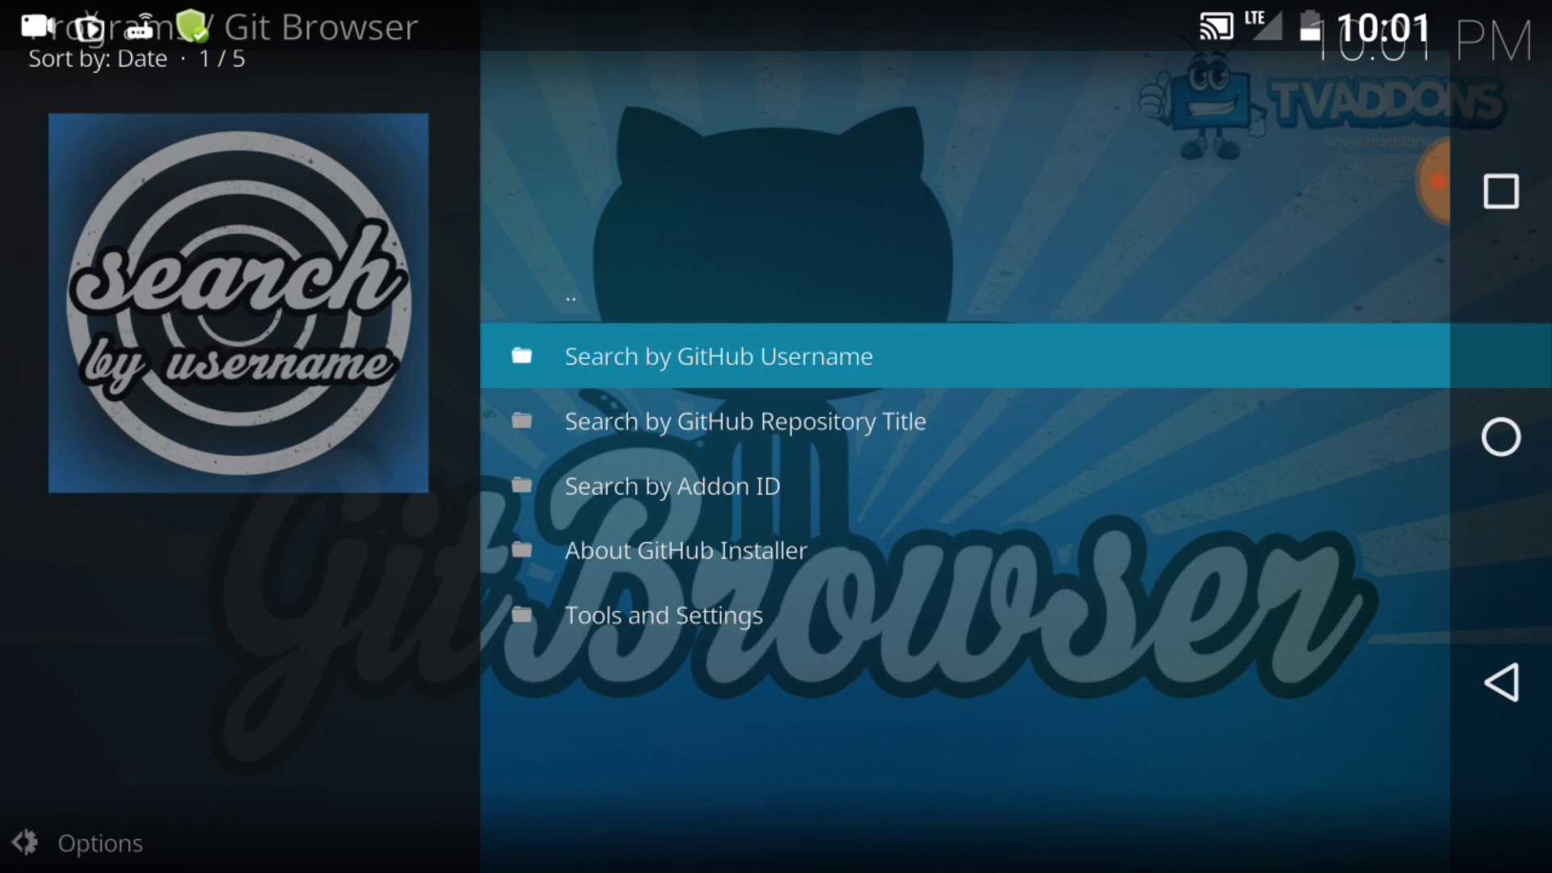
key(Back)
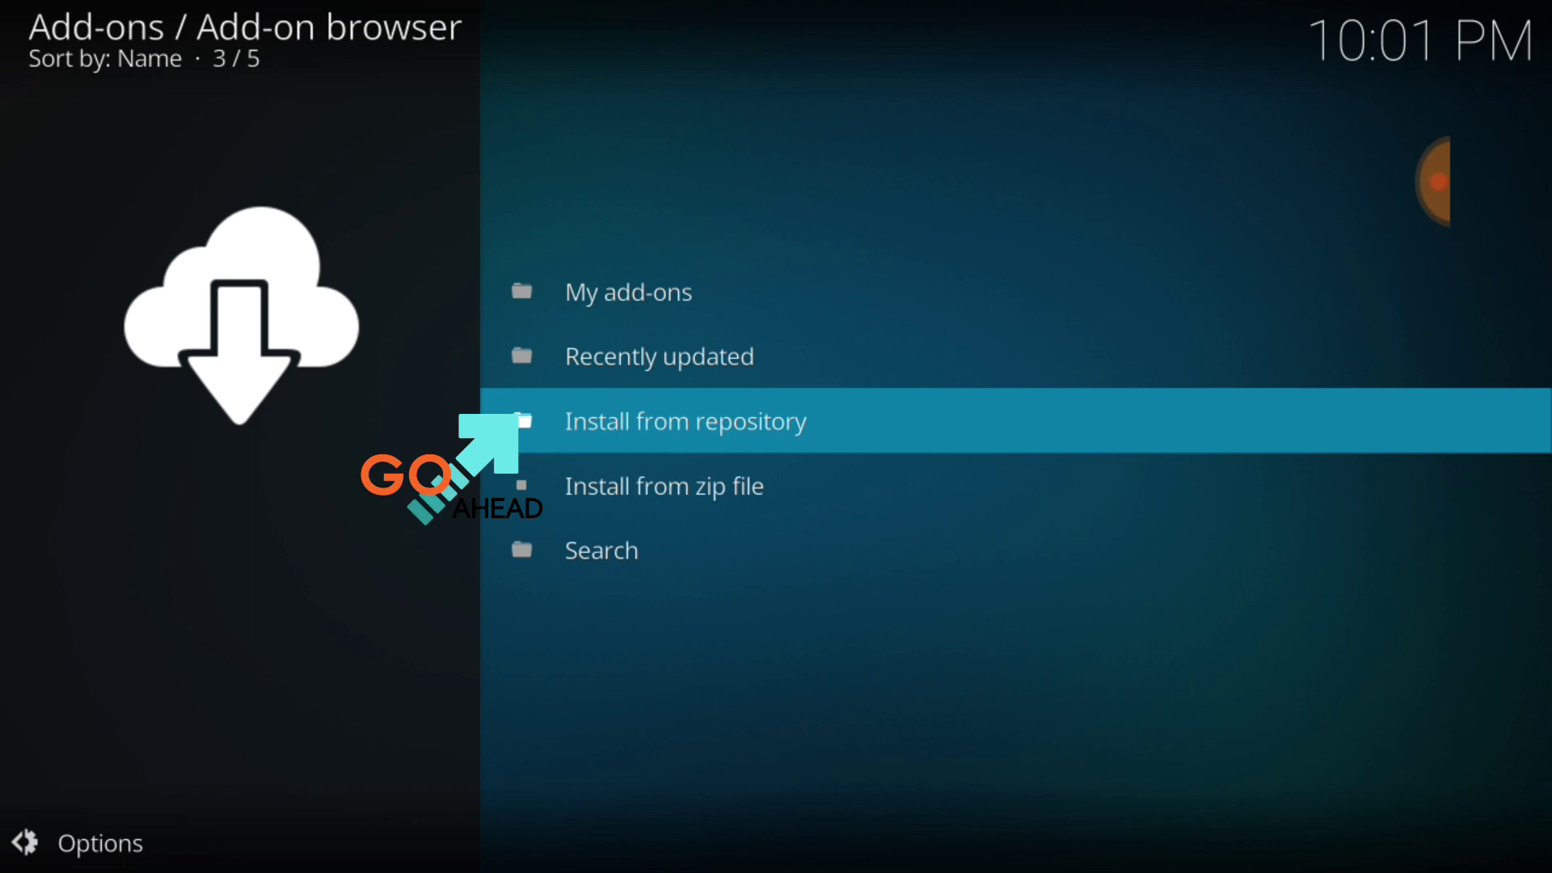
Open Monster Repo from the Install from repository list
click(684, 420)
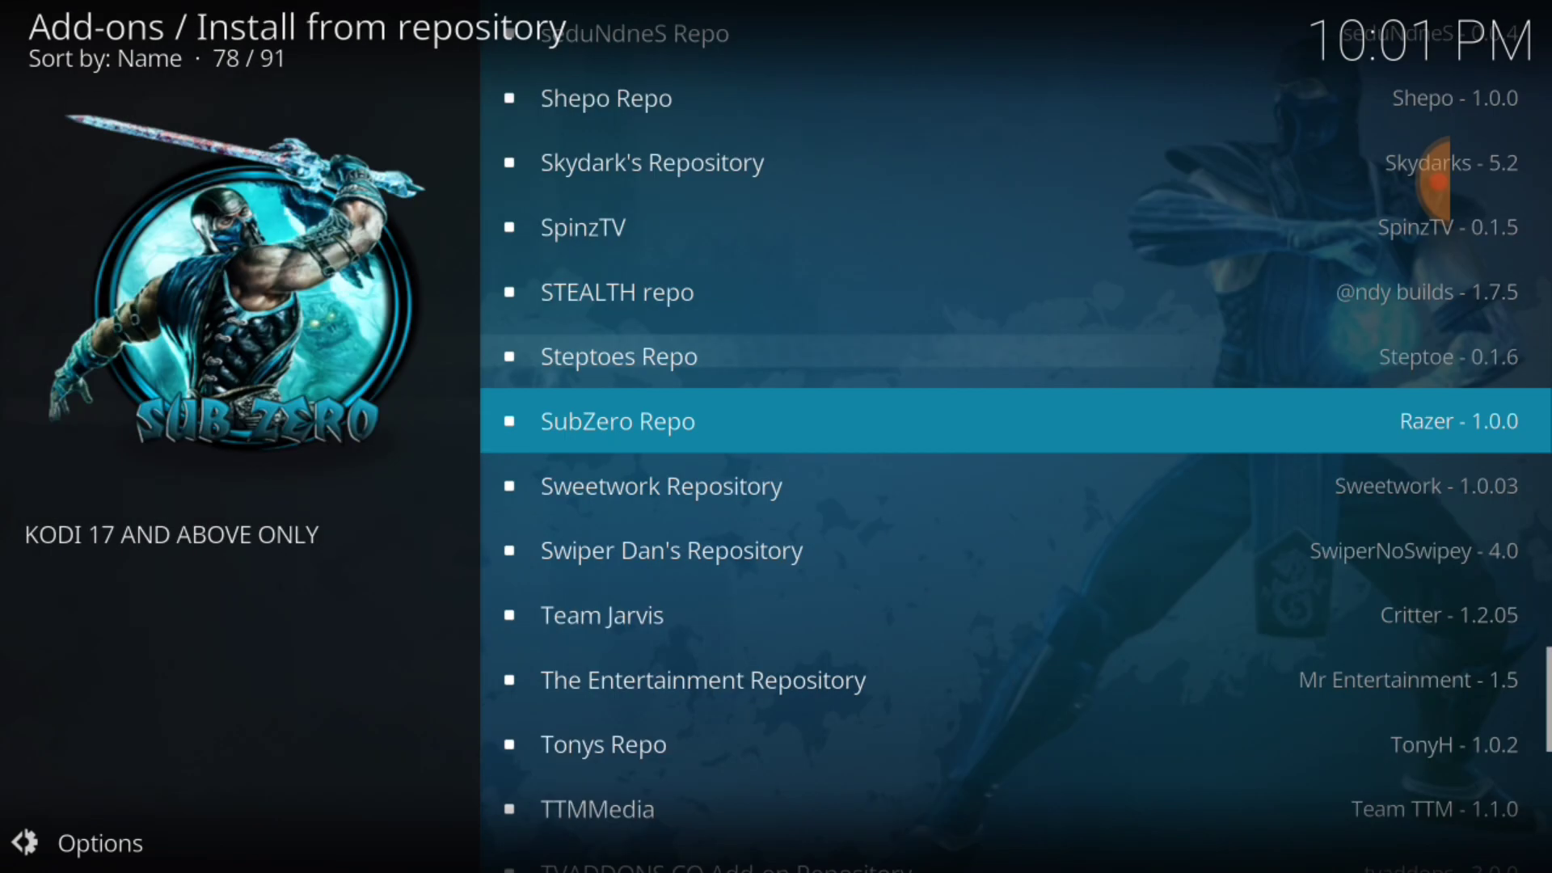
scroll(down, 3)
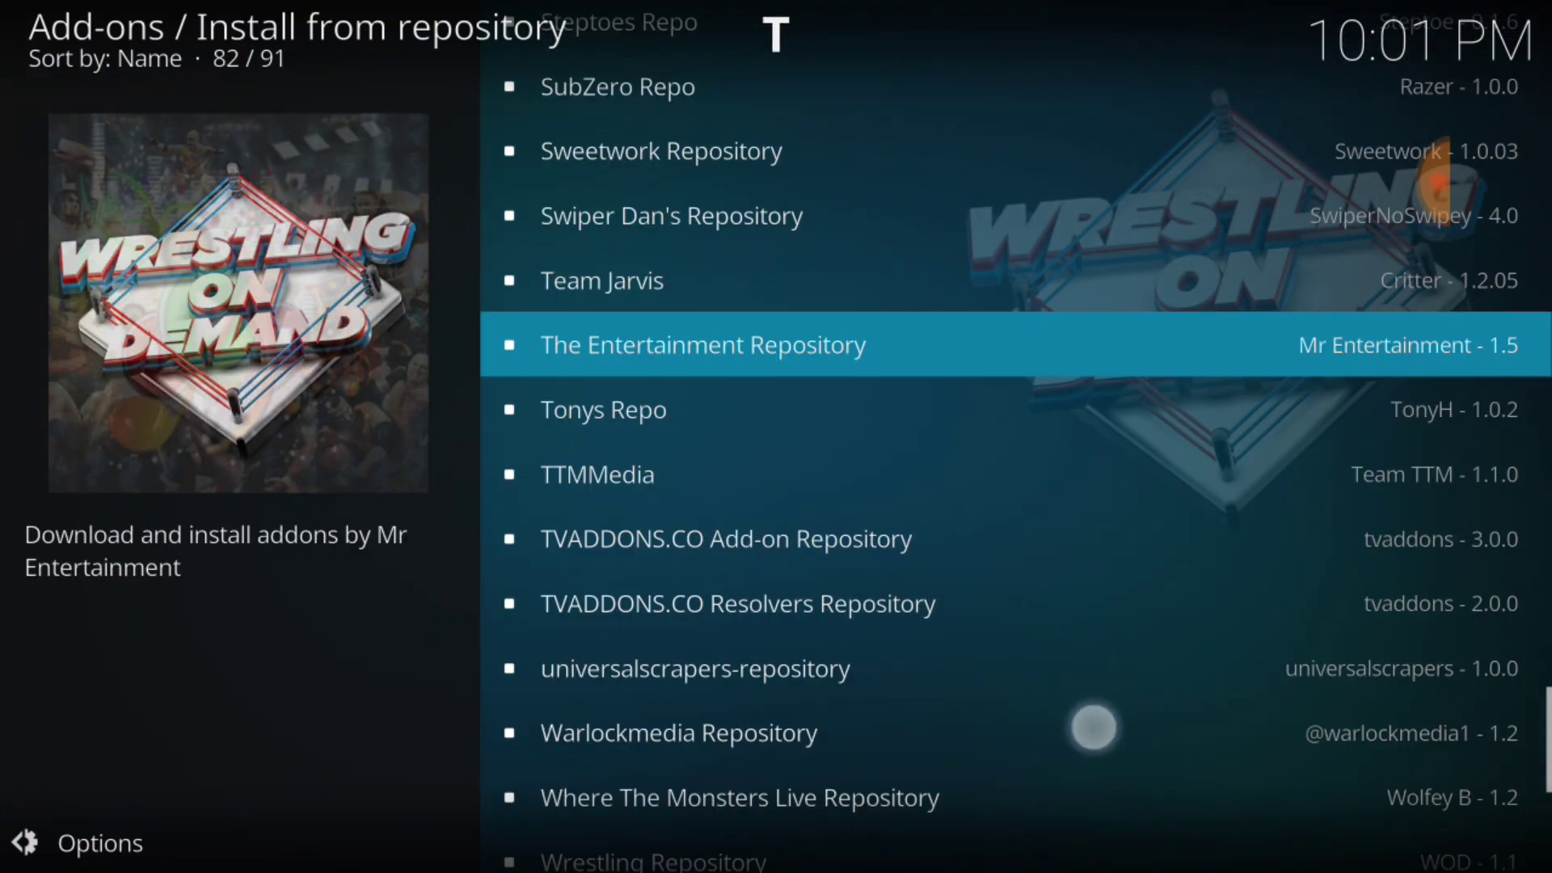
scroll(up, 3)
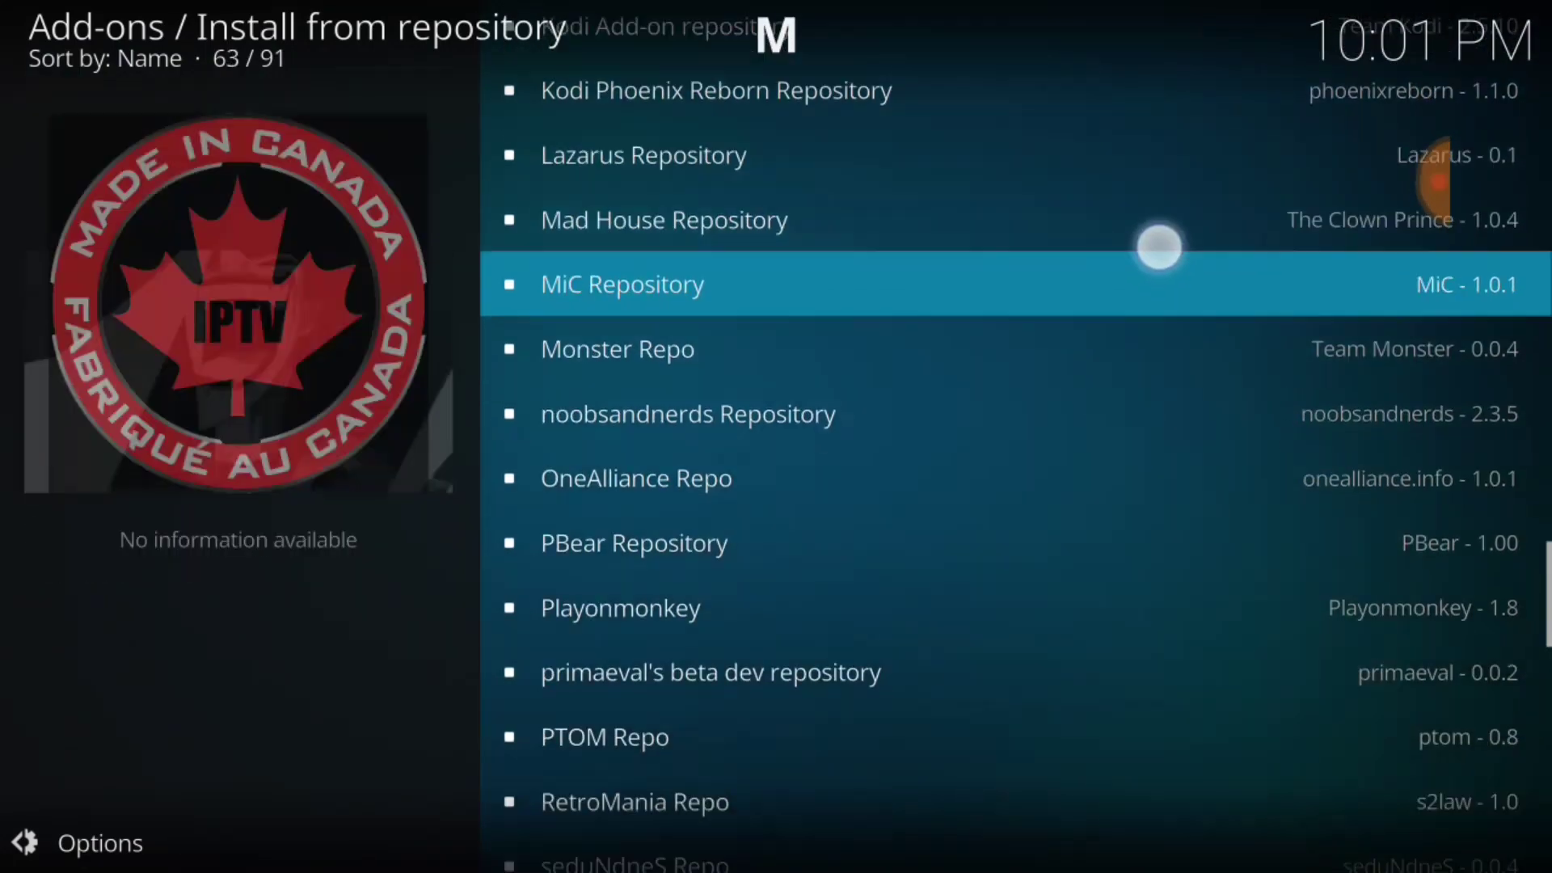
scroll(down, 3)
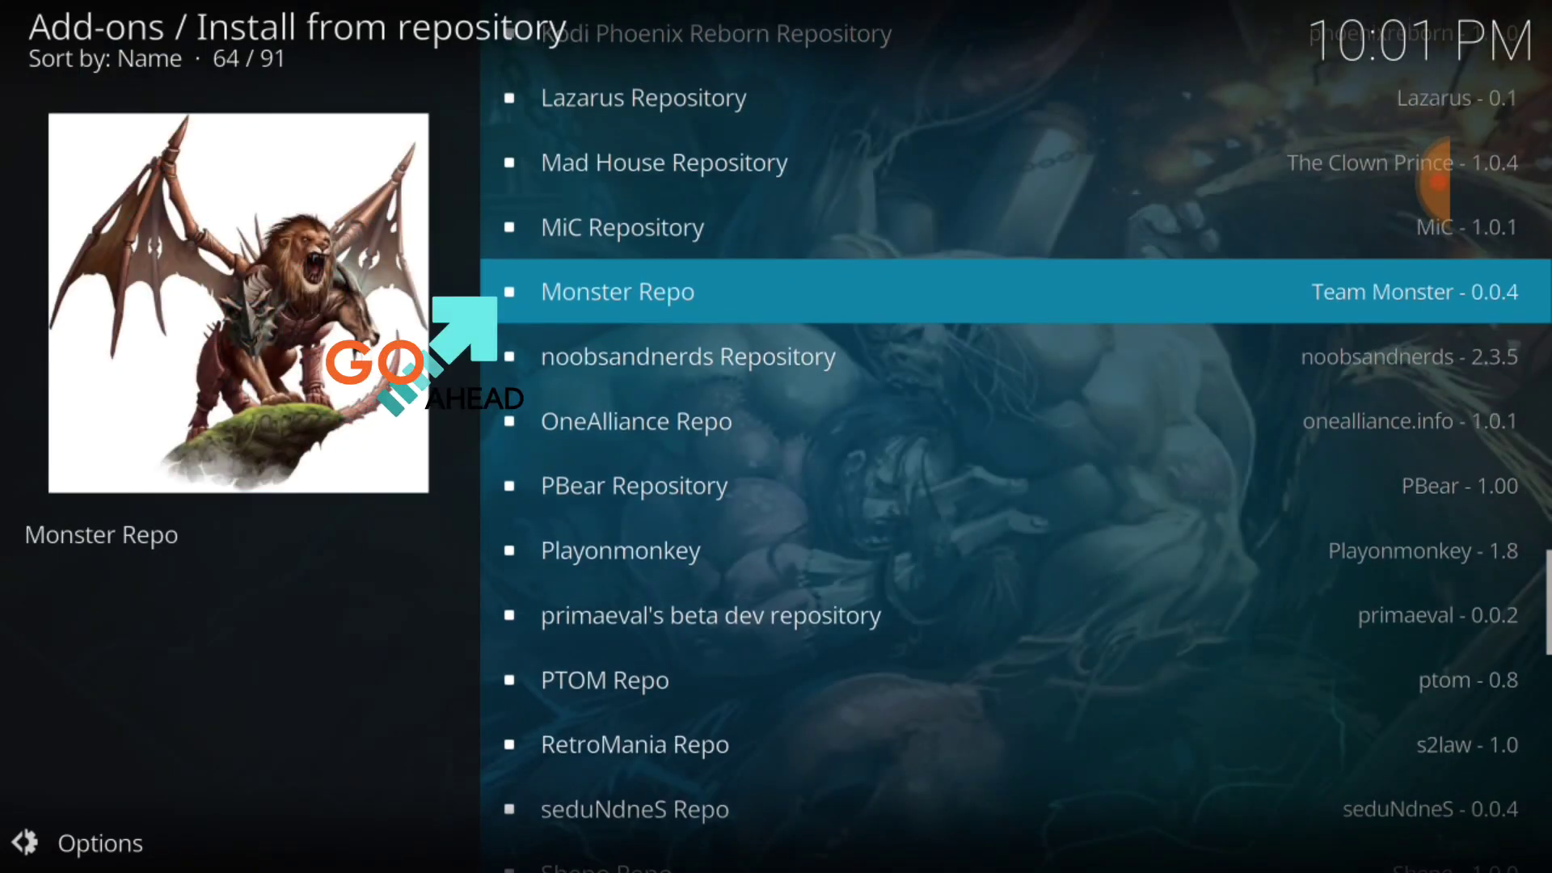
click(618, 291)
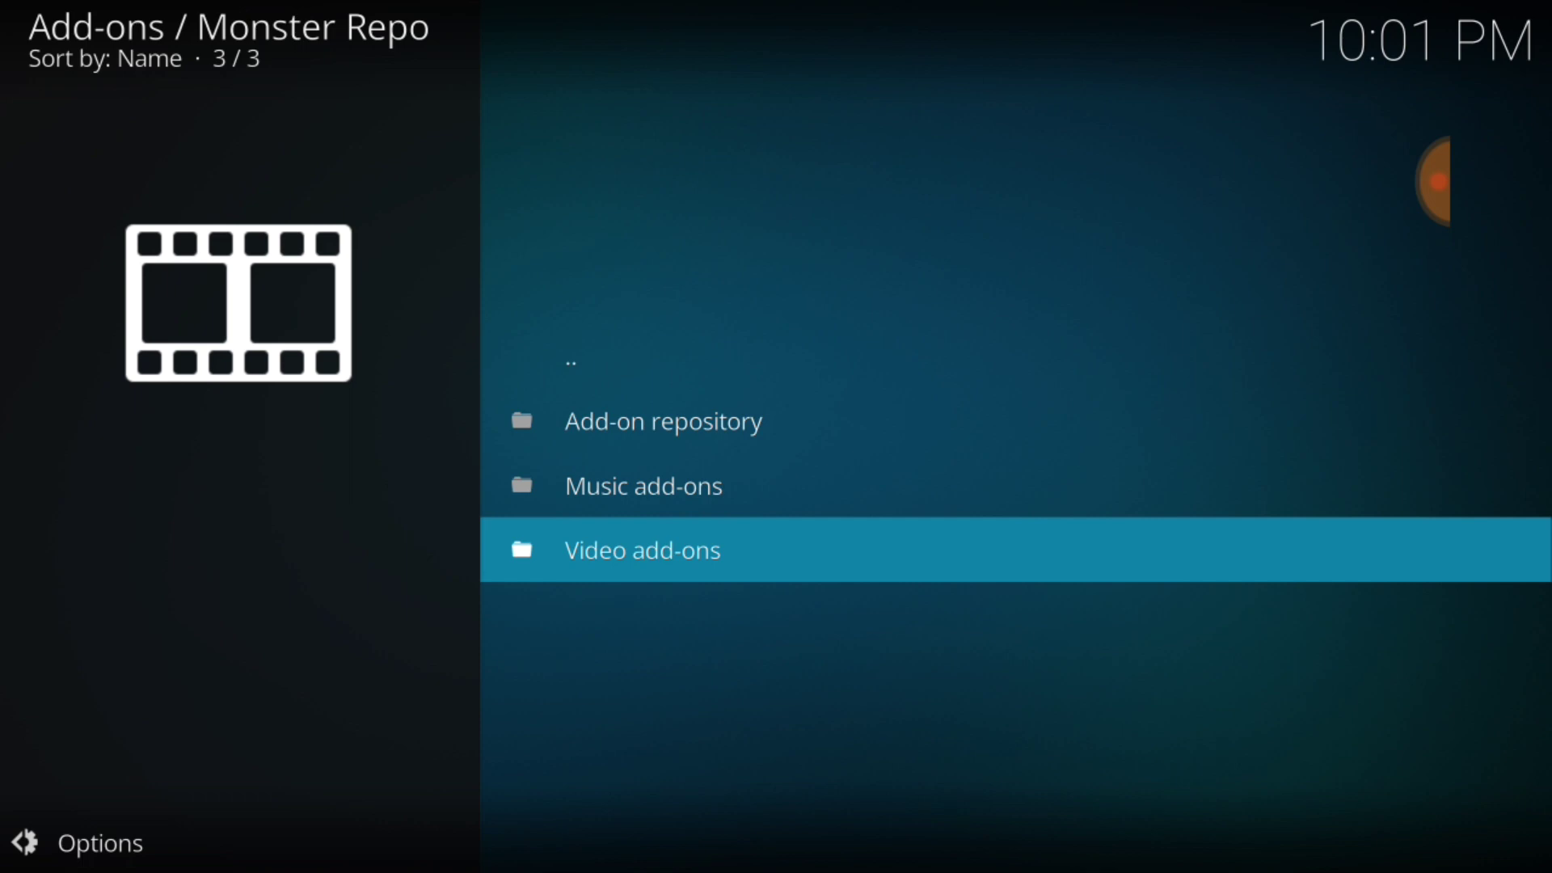
Install the libra add-on from Monster Repo's Video add-ons category
click(641, 550)
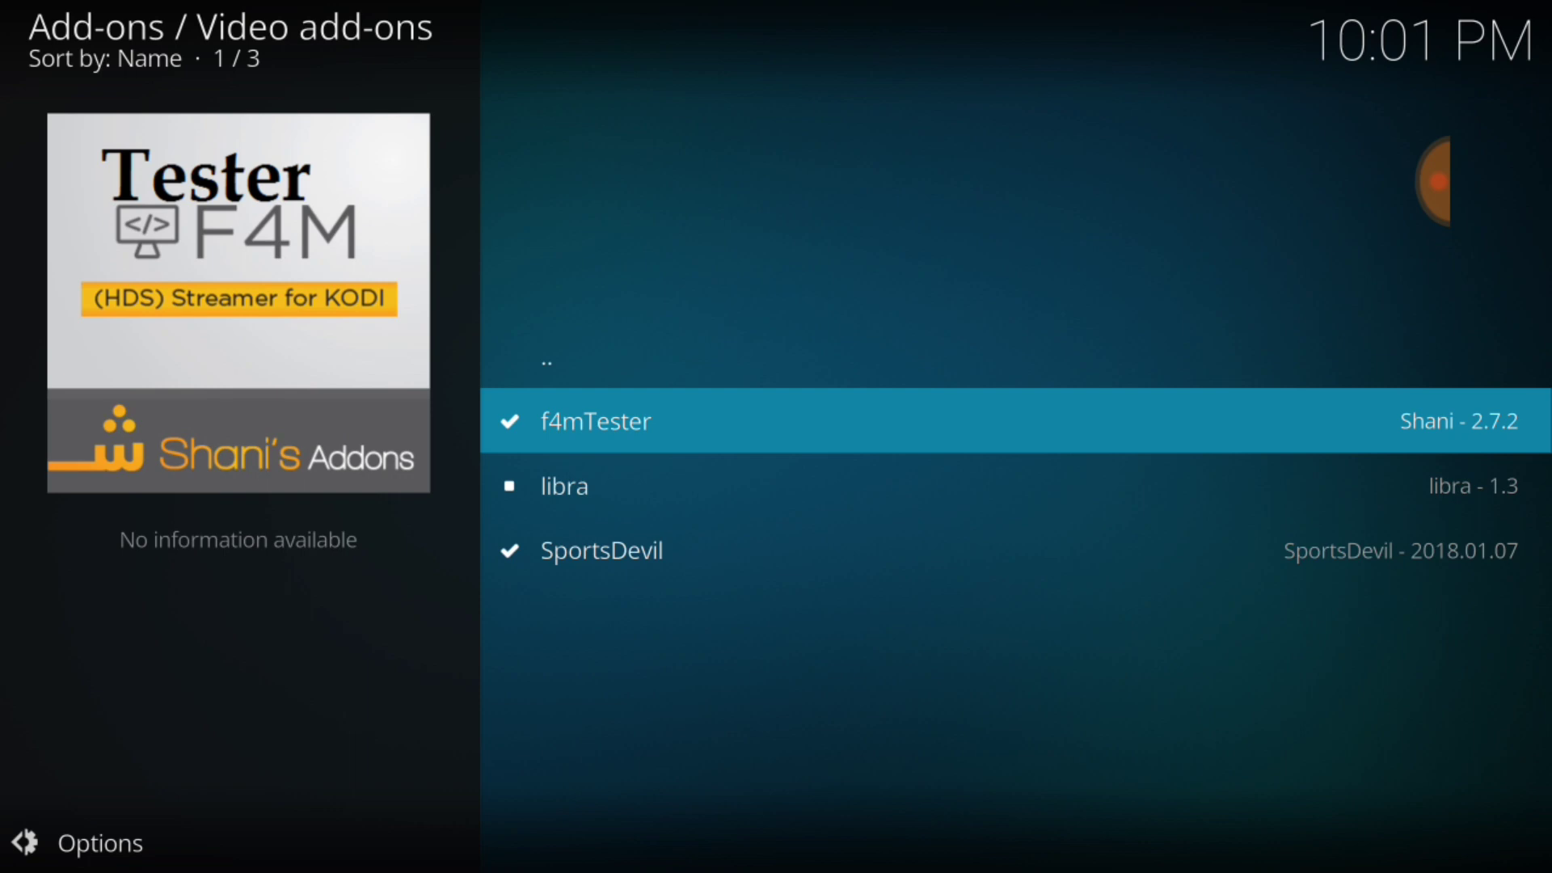
click(564, 486)
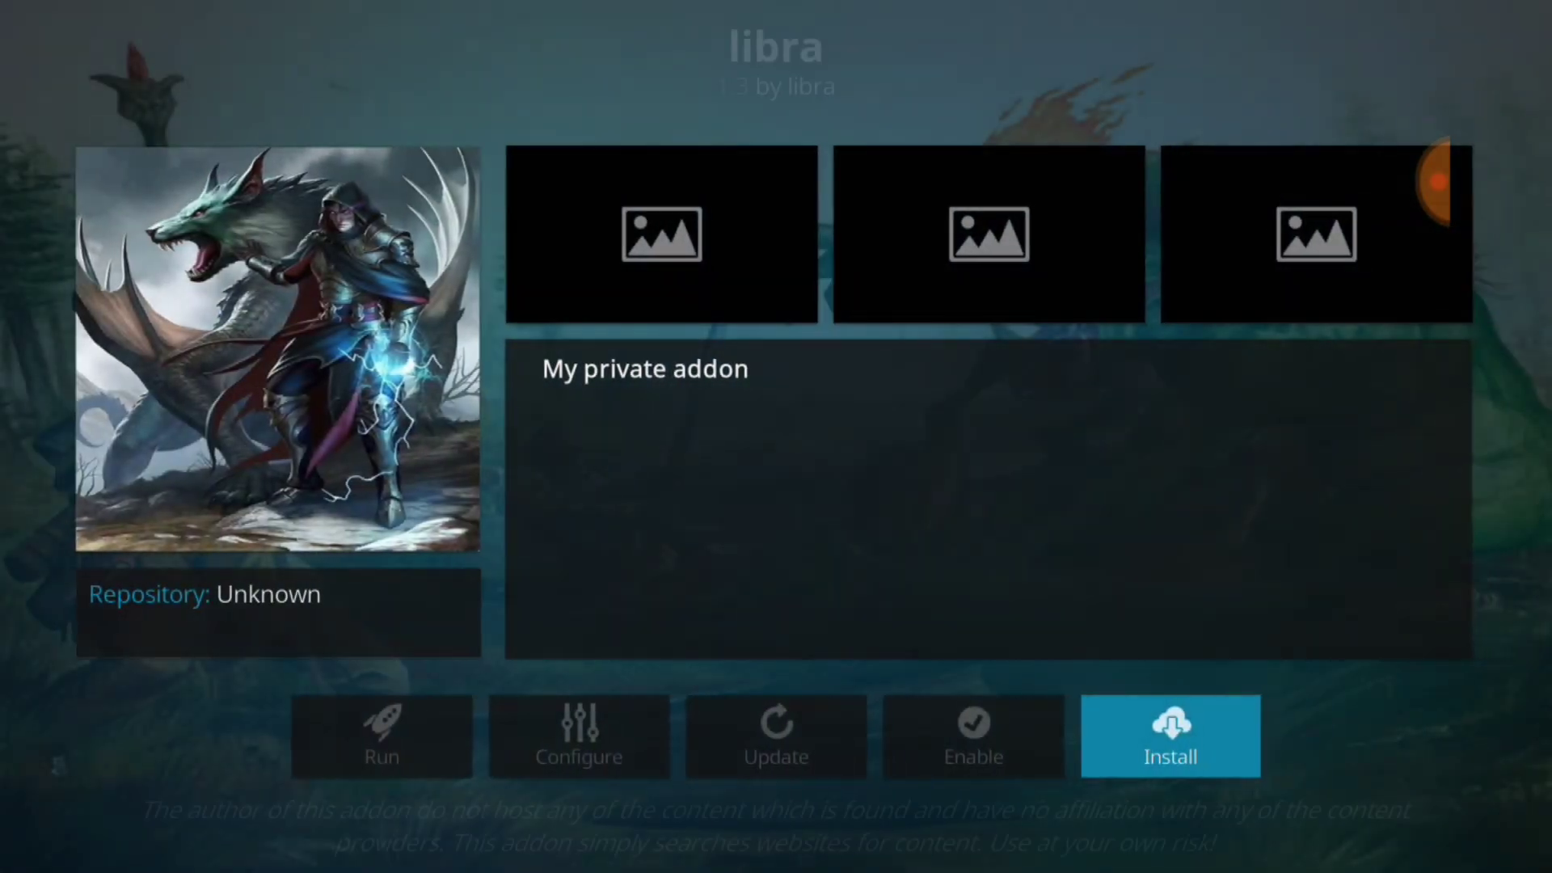
click(1169, 736)
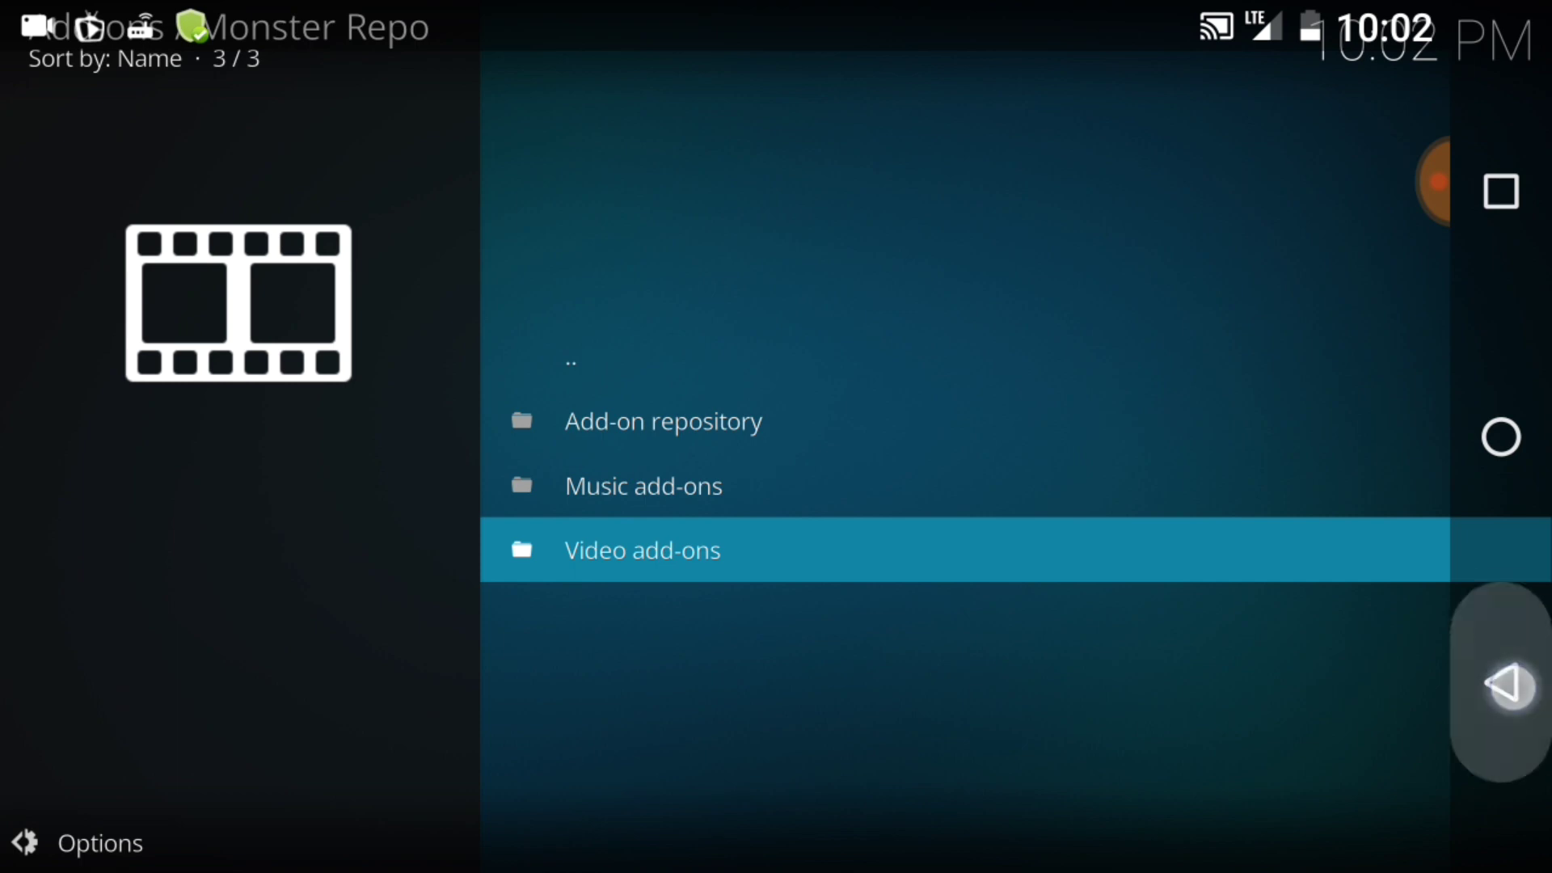
Leave Monster Repo and go Home to Add-ons > Video add-ons, with libra first
click(662, 420)
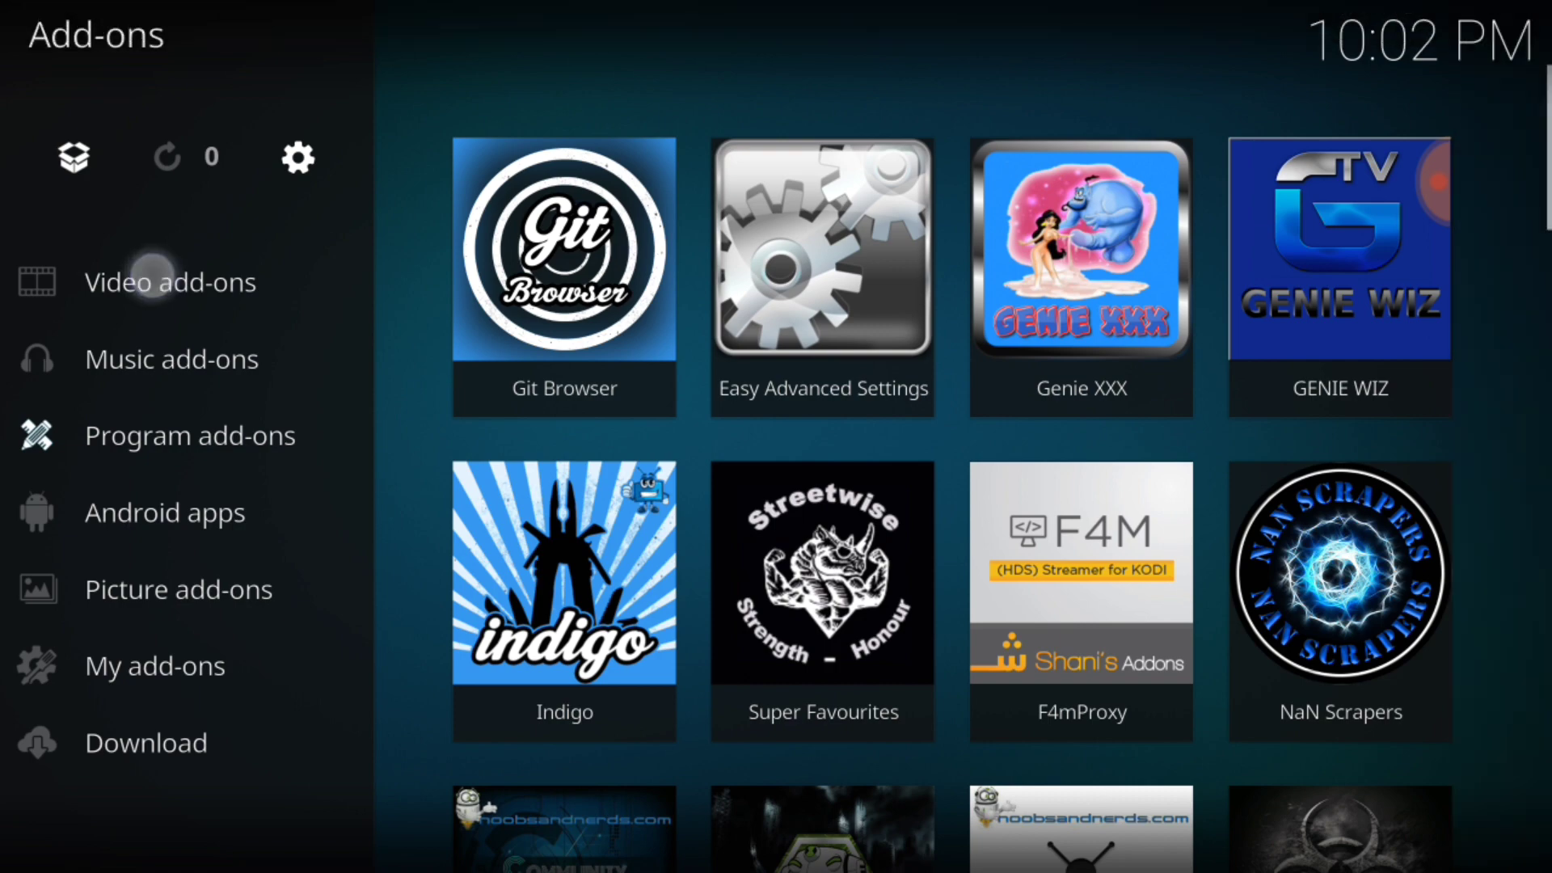
click(170, 281)
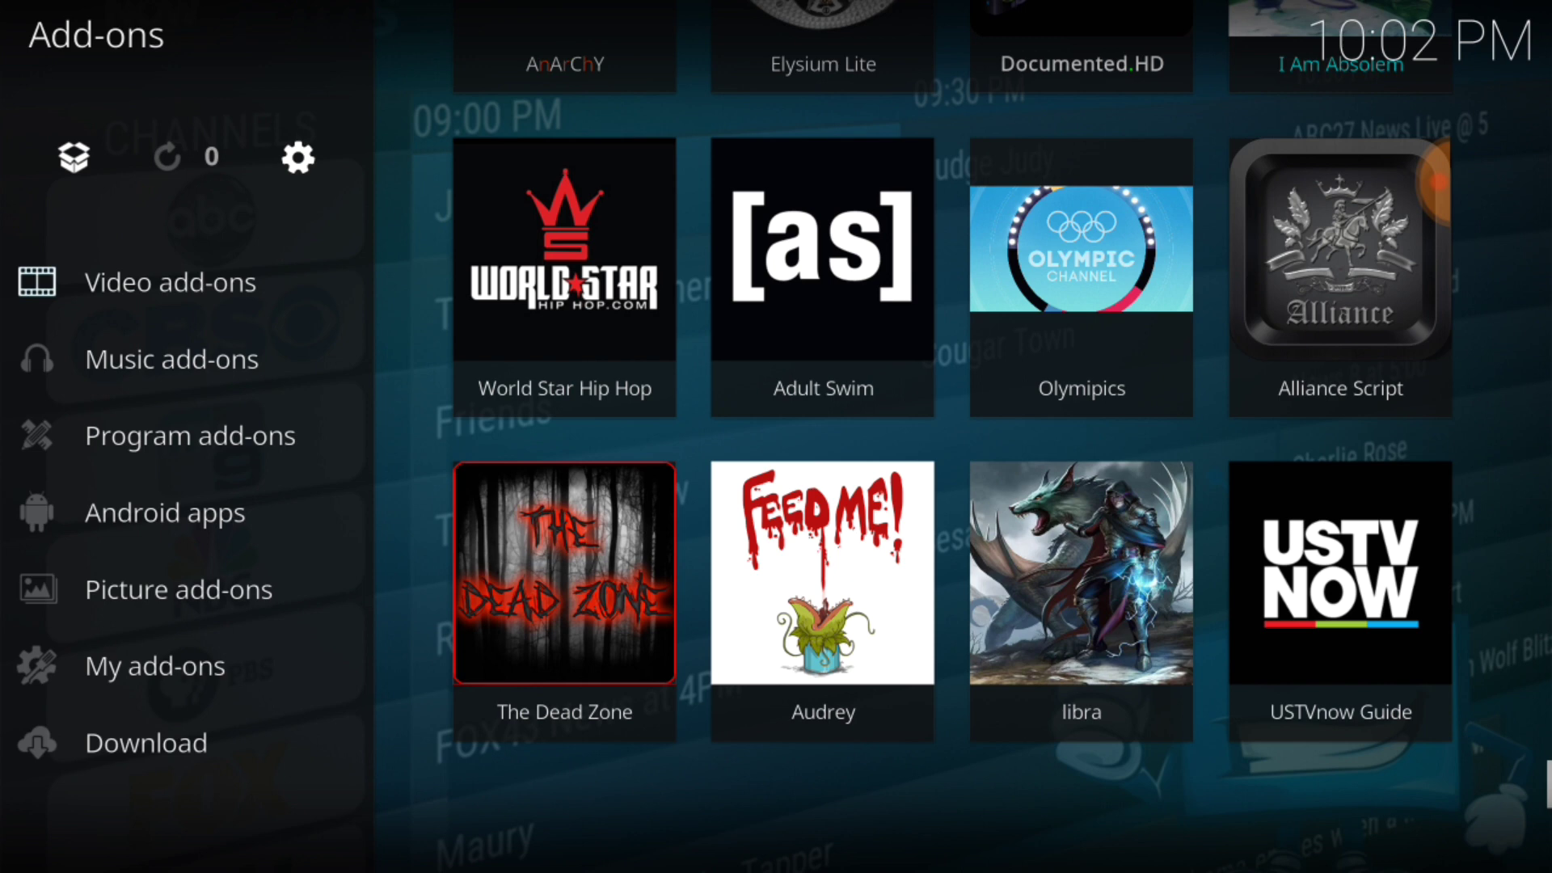
click(564, 574)
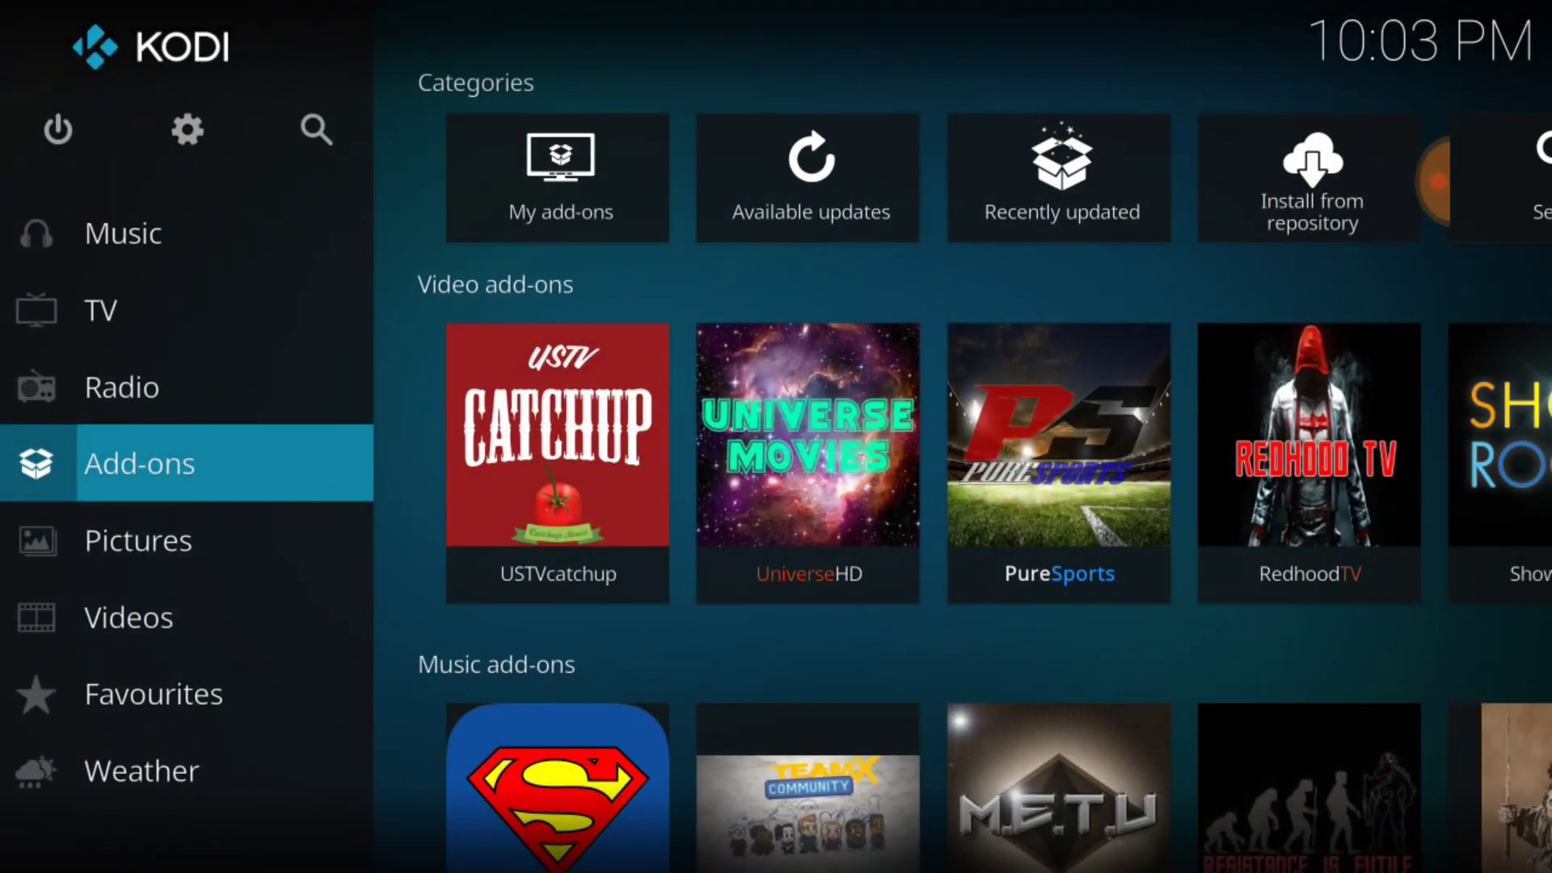
click(138, 463)
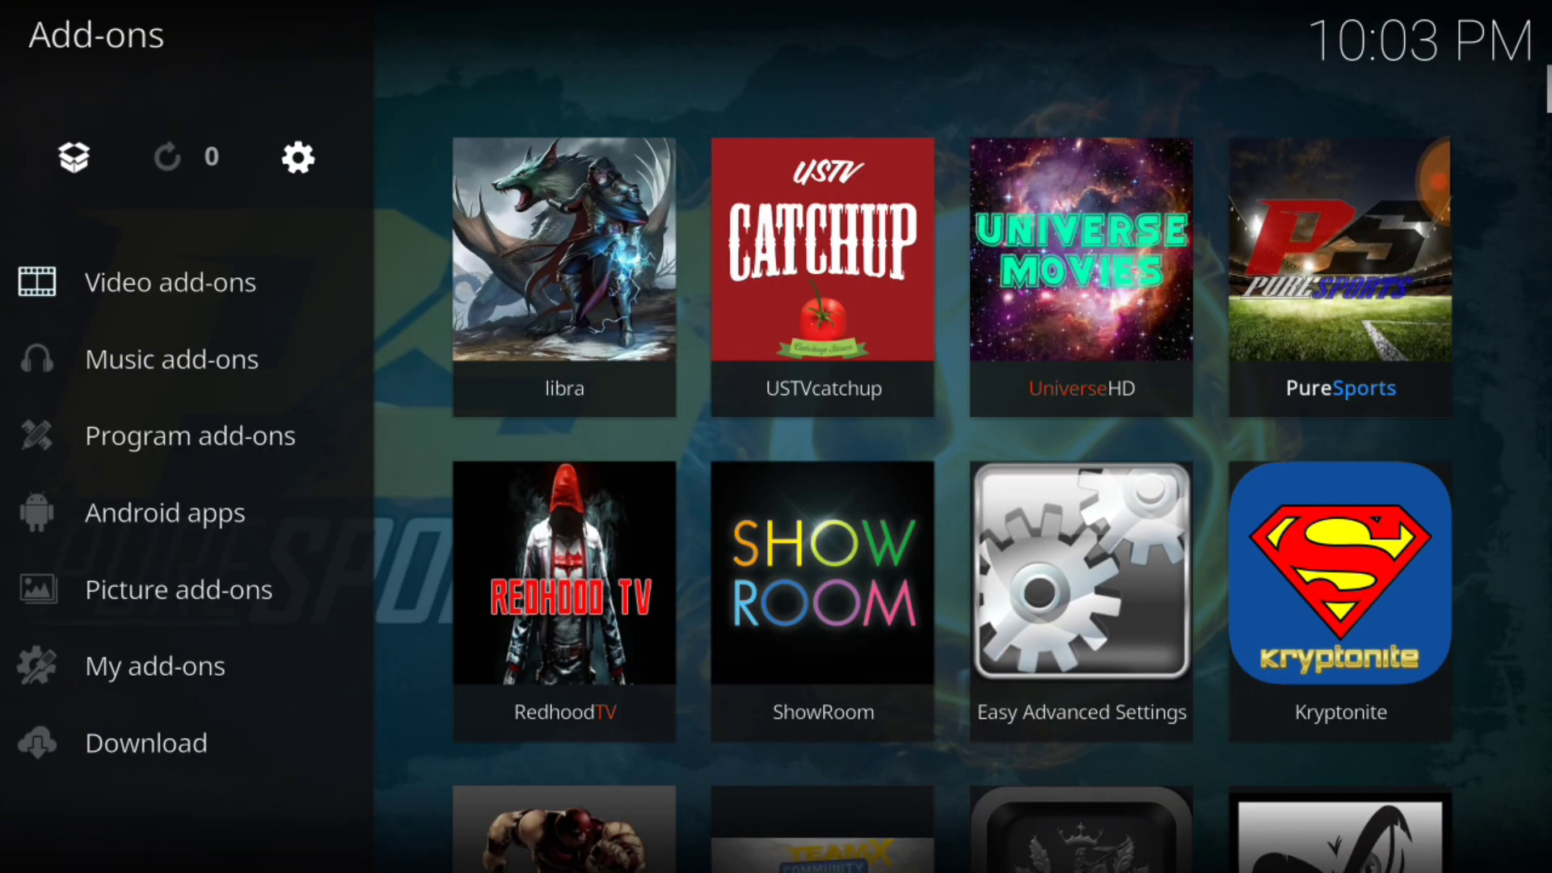